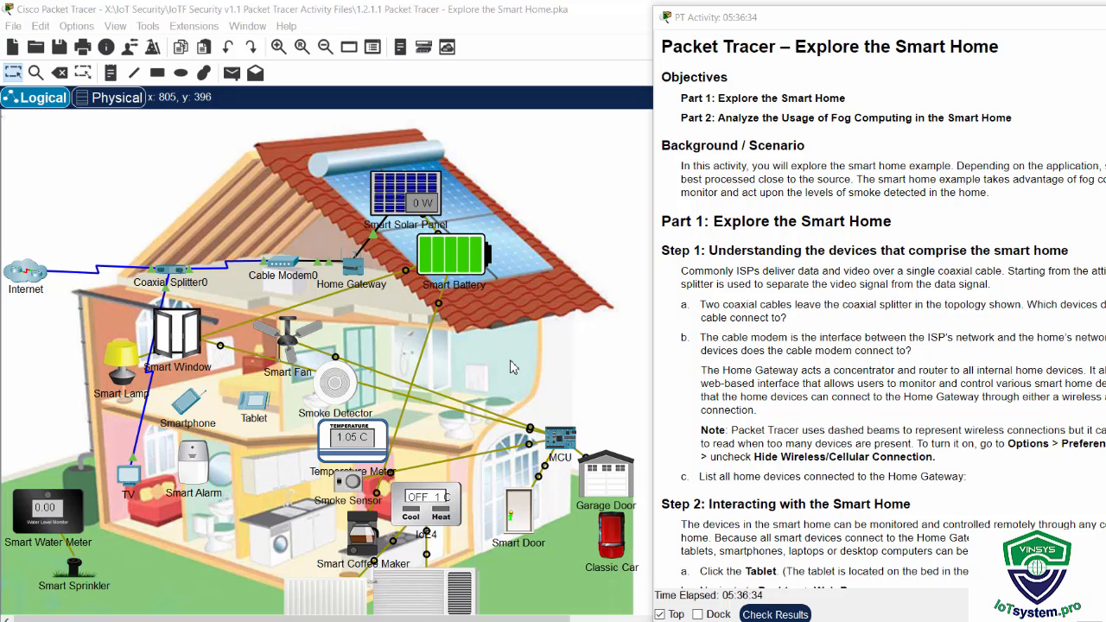
pyautogui.moveTo(475, 456)
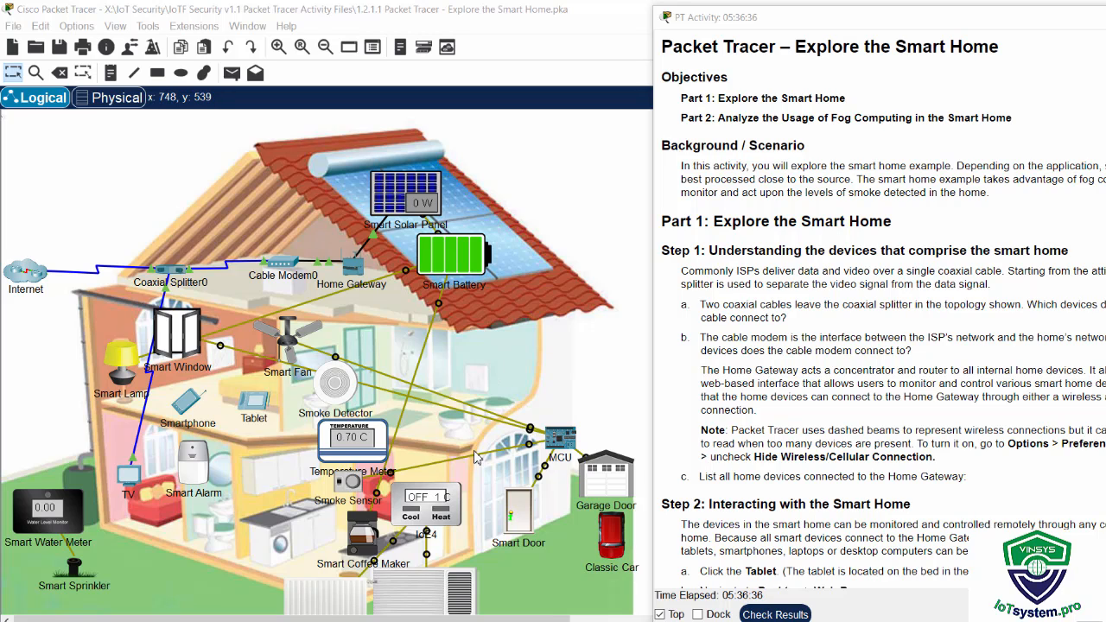
pyautogui.moveTo(414, 475)
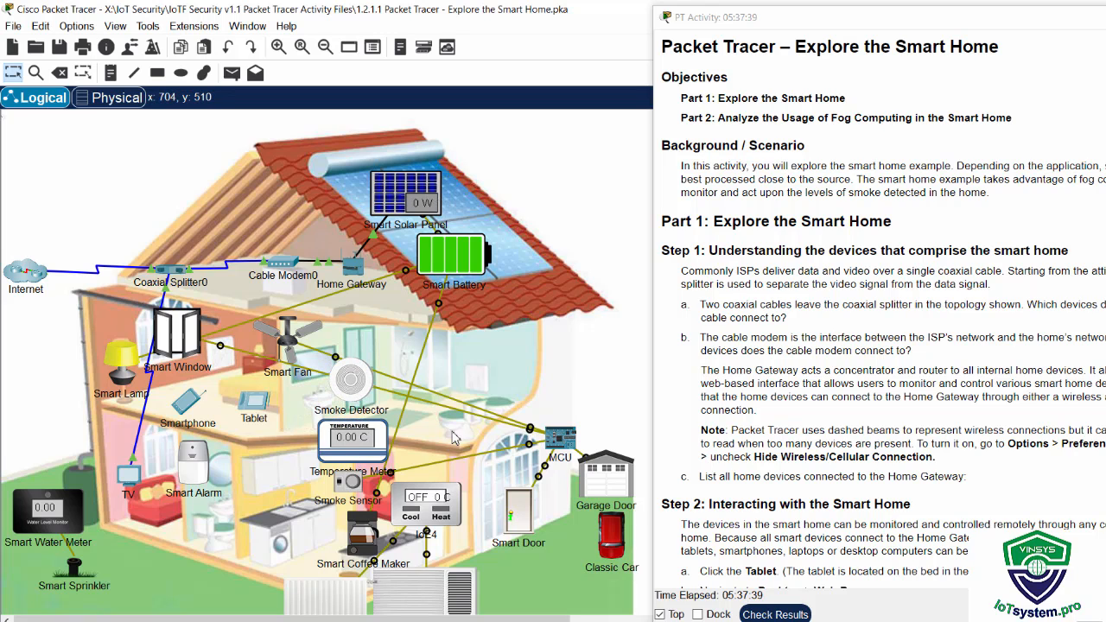
pyautogui.moveTo(204, 297)
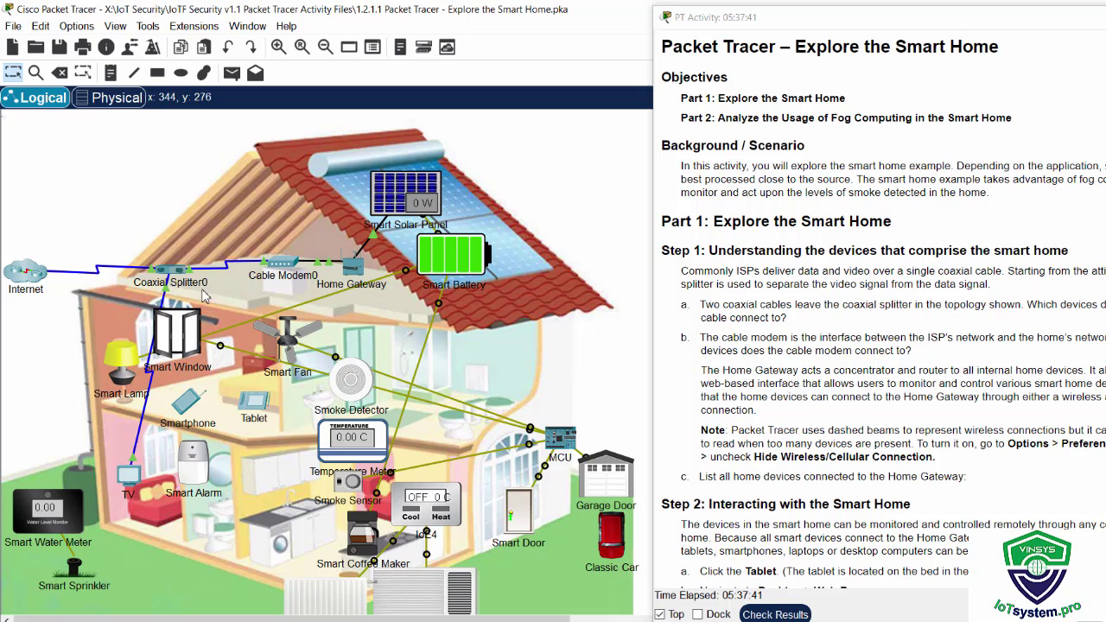
pyautogui.moveTo(138, 297)
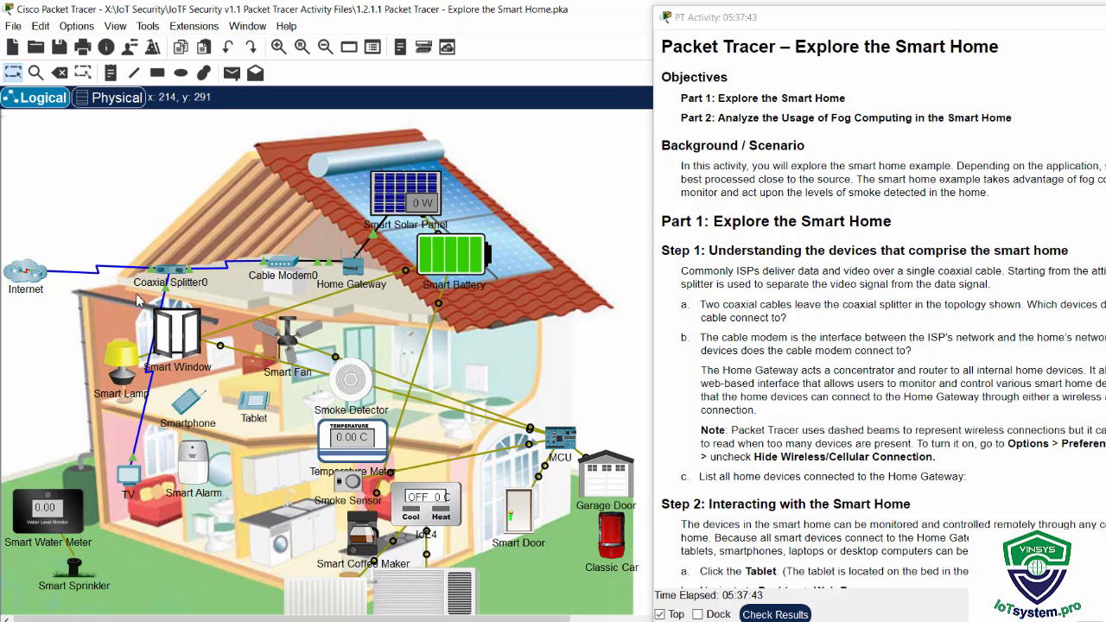
pyautogui.moveTo(199, 337)
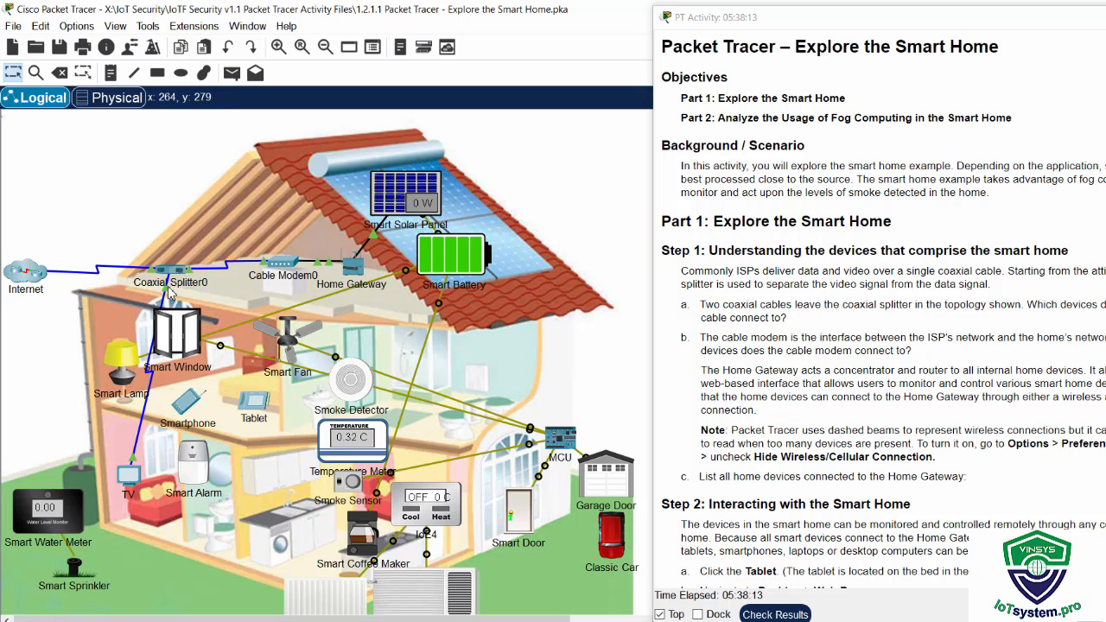
pyautogui.moveTo(193, 228)
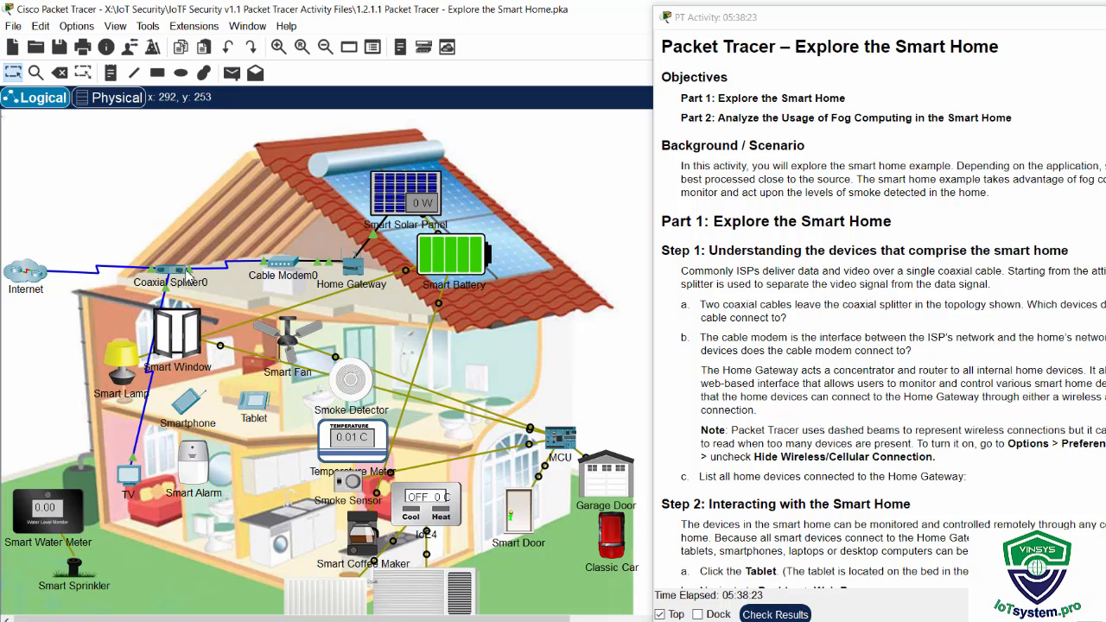
pyautogui.moveTo(183, 337)
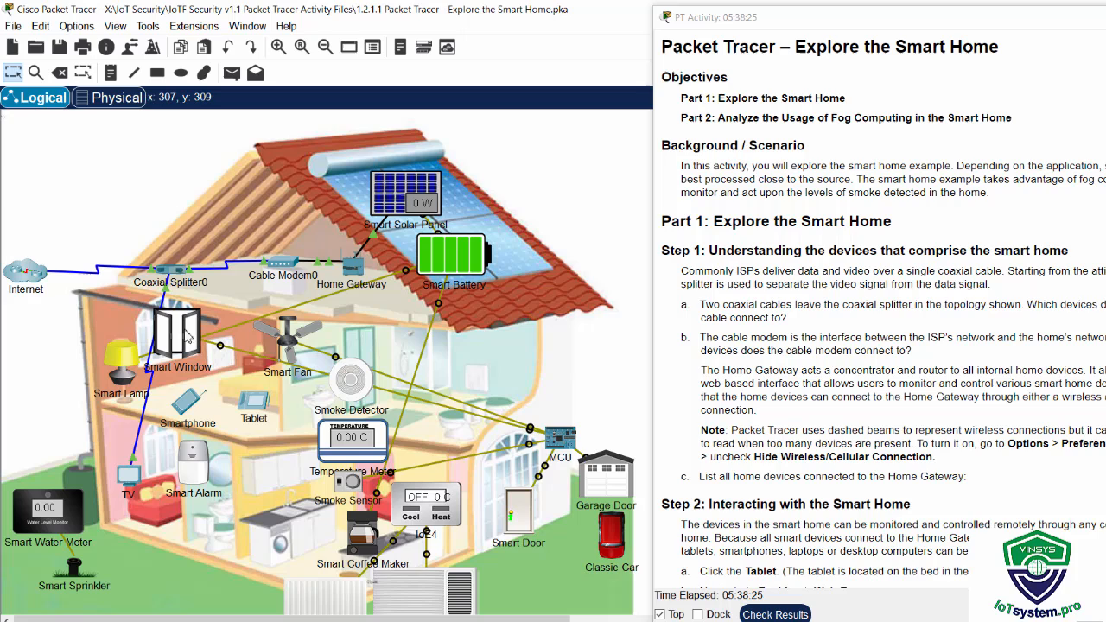
pyautogui.moveTo(145, 484)
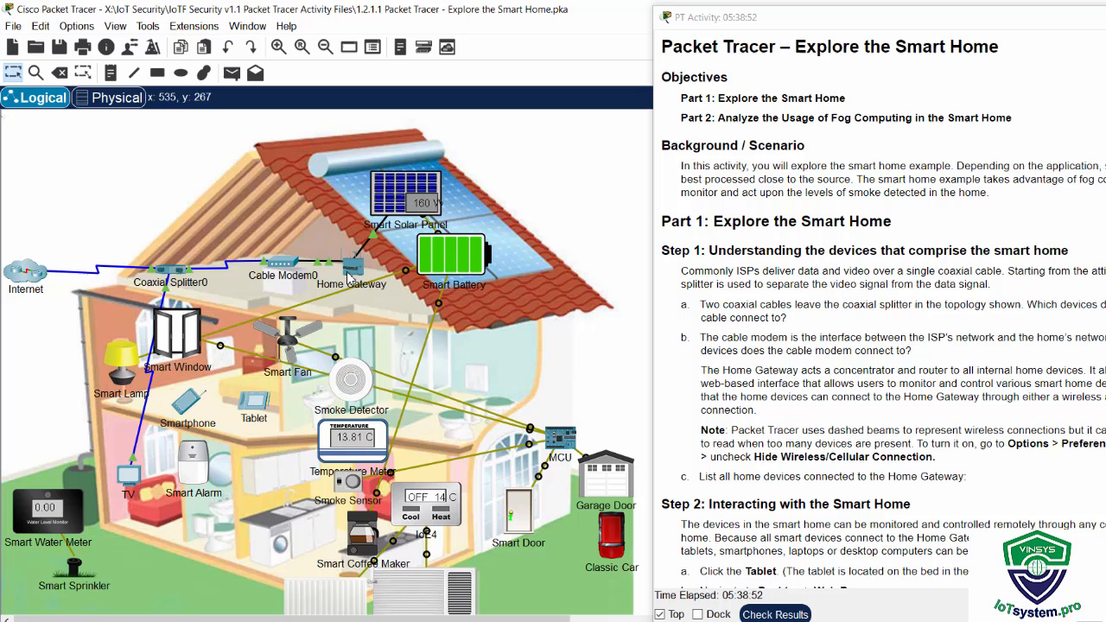
pyautogui.moveTo(347, 273)
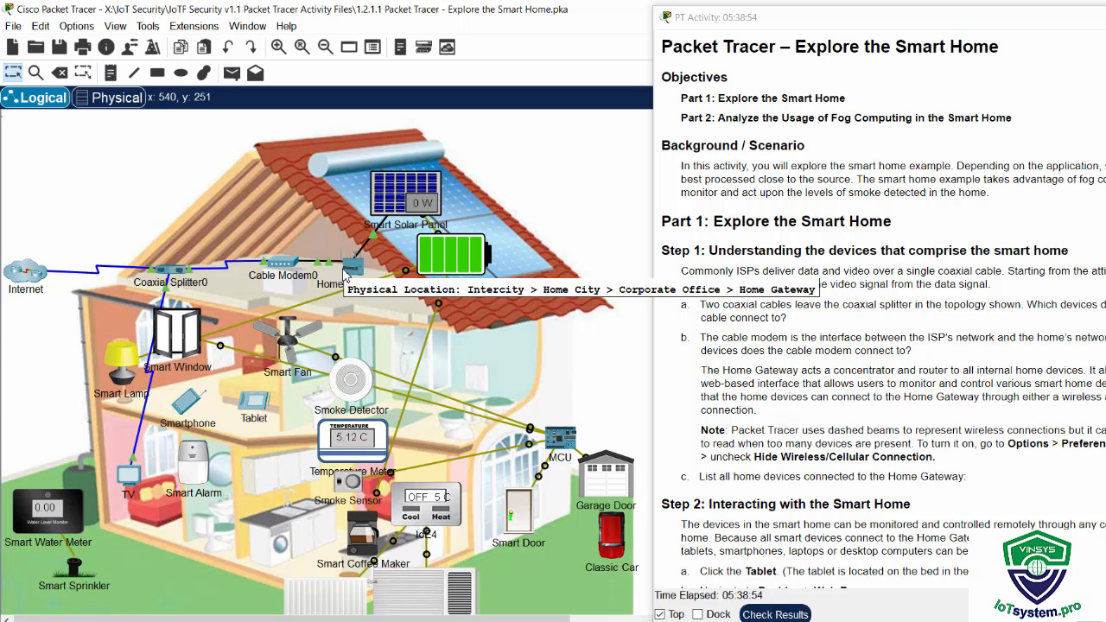
pyautogui.moveTo(336, 300)
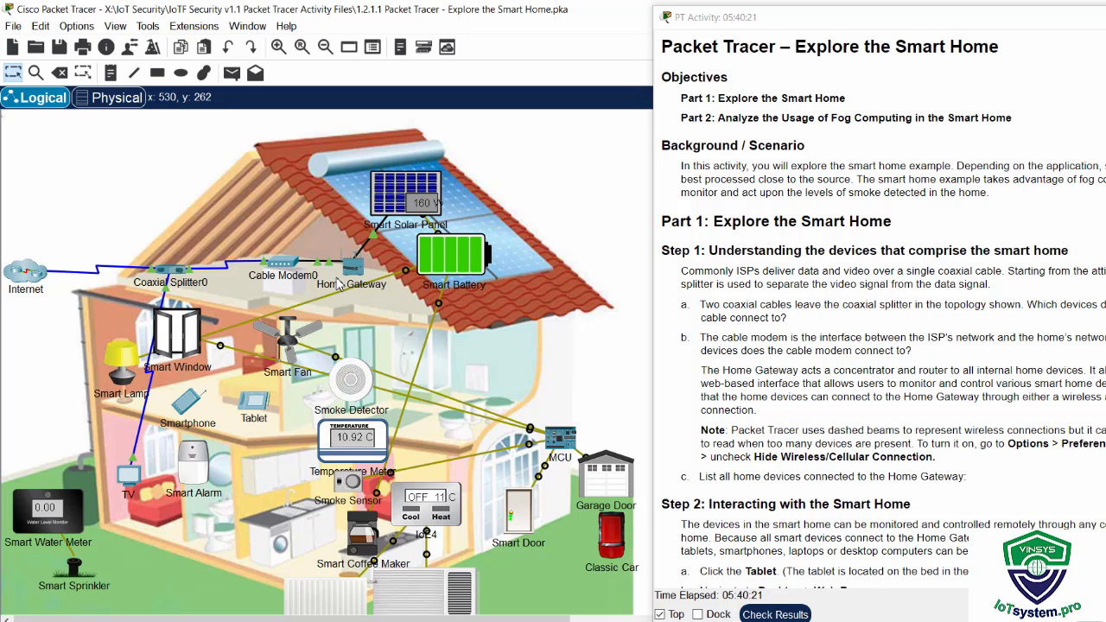
pyautogui.moveTo(342, 311)
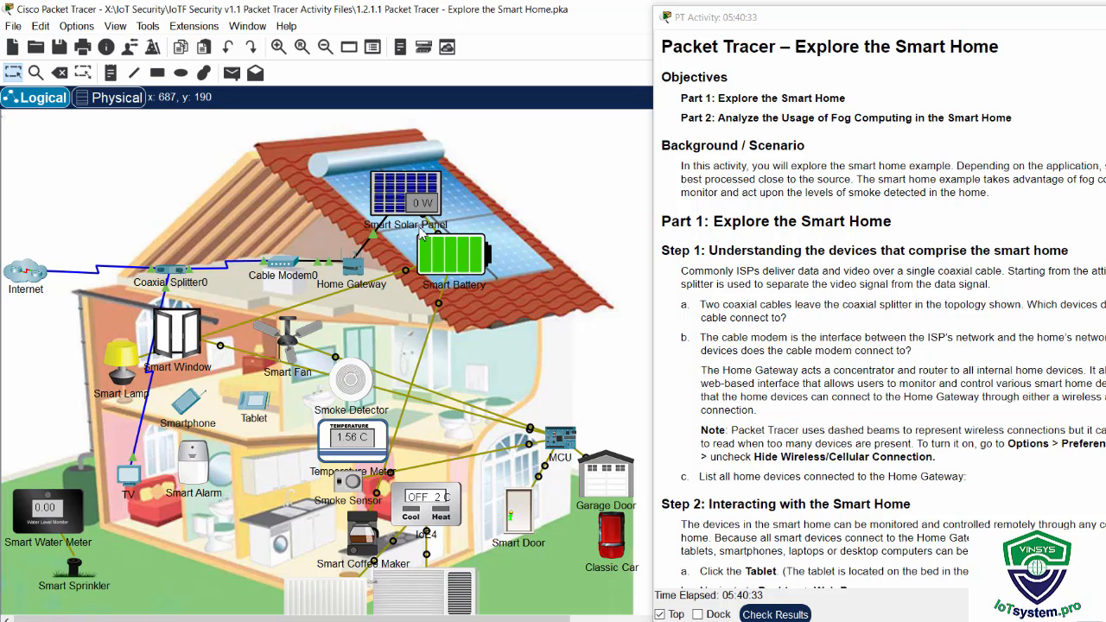
pyautogui.moveTo(360, 320)
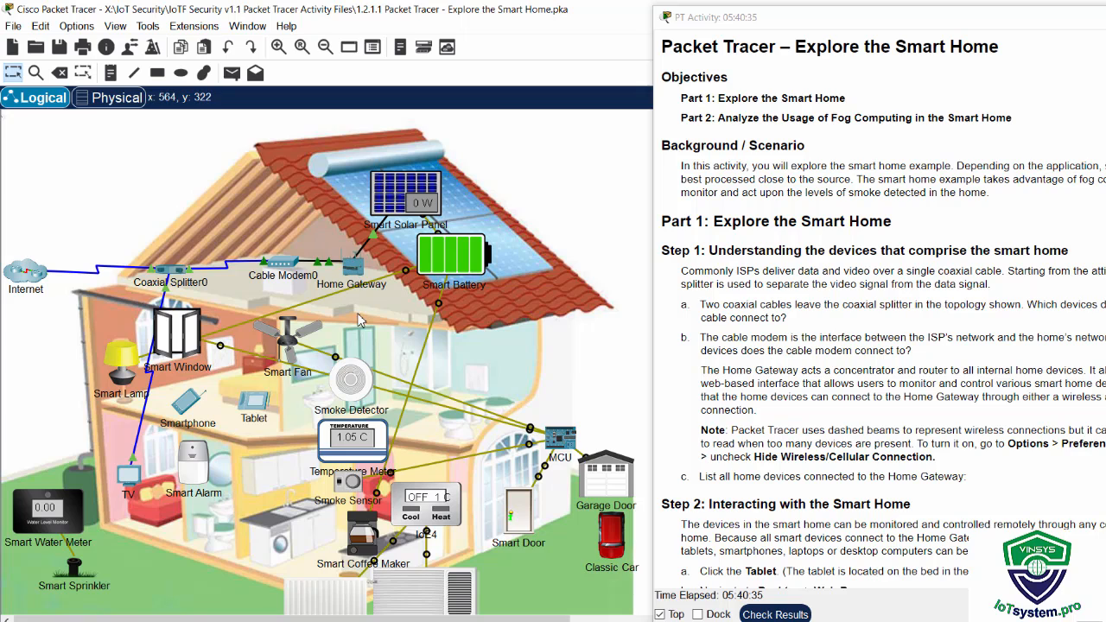
pyautogui.moveTo(255, 203)
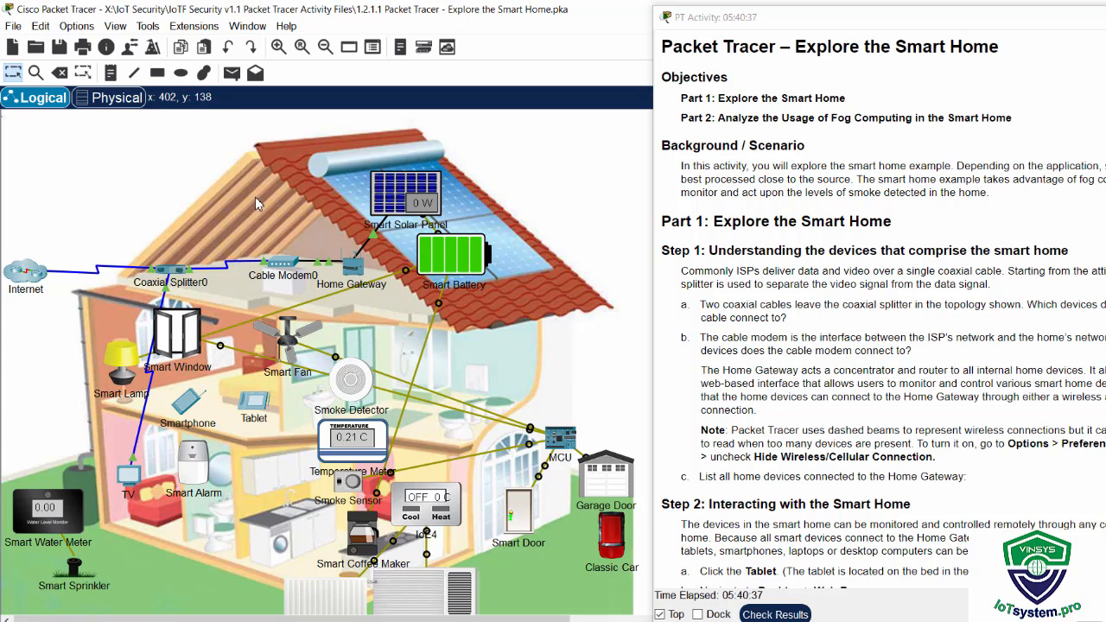
# - In Preferences Show/Hide, uncheck Hide Wireless/Cellular Connection and close the window
pyautogui.click(76, 26)
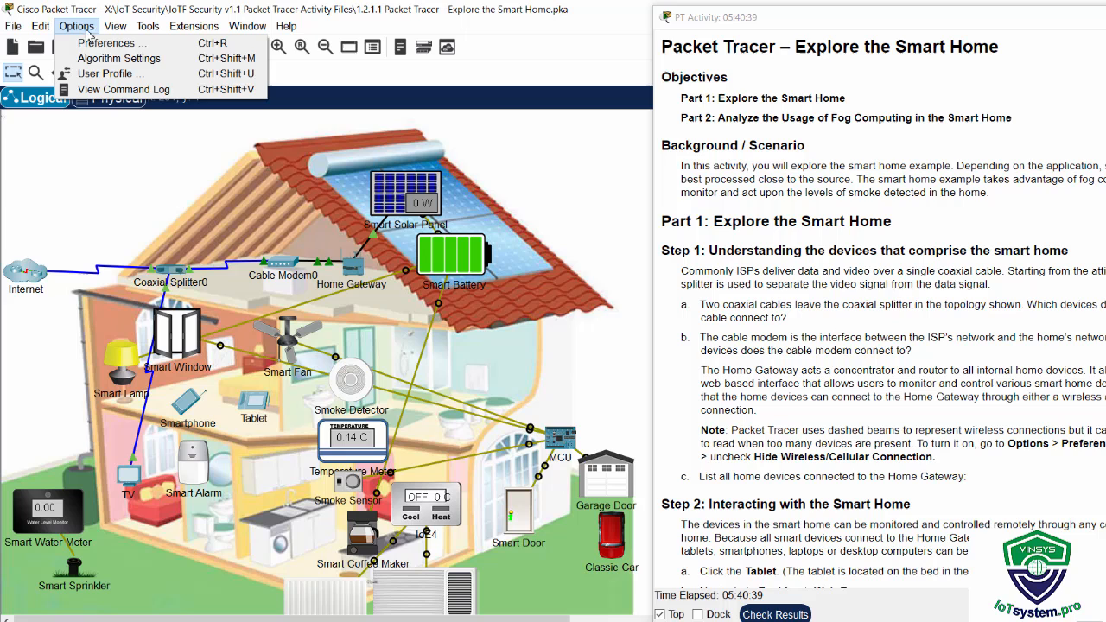
pyautogui.click(112, 41)
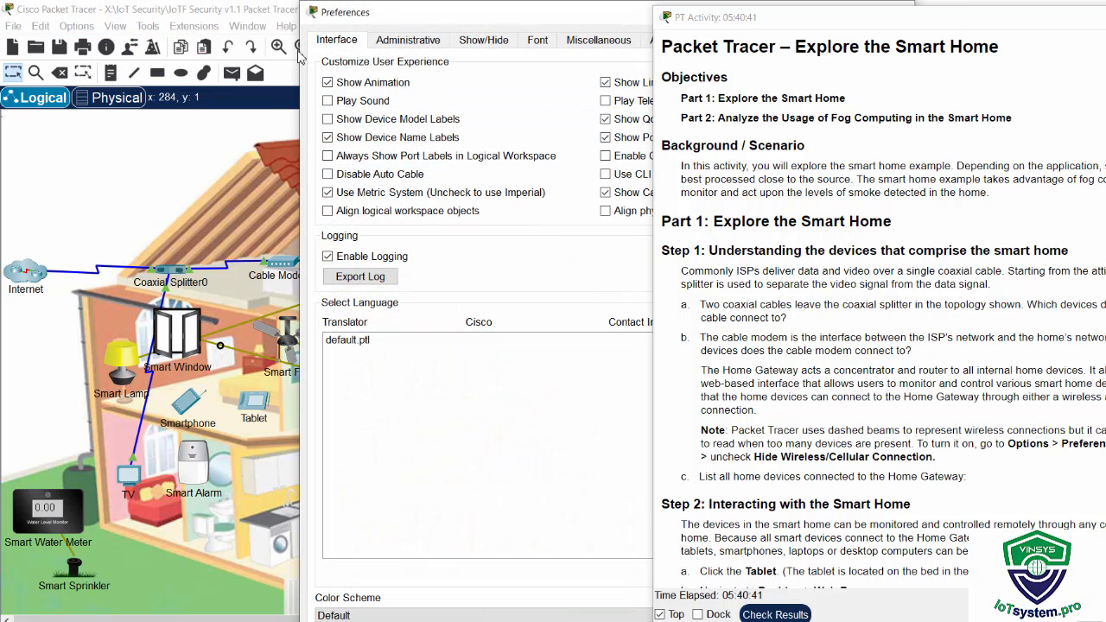
pyautogui.click(482, 40)
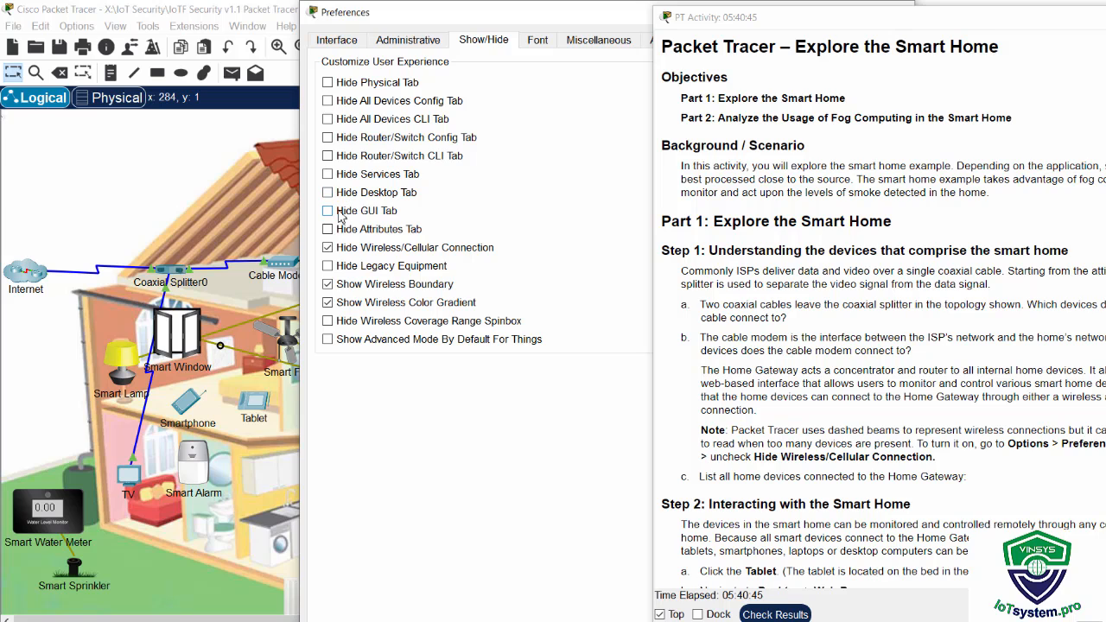
pyautogui.click(328, 247)
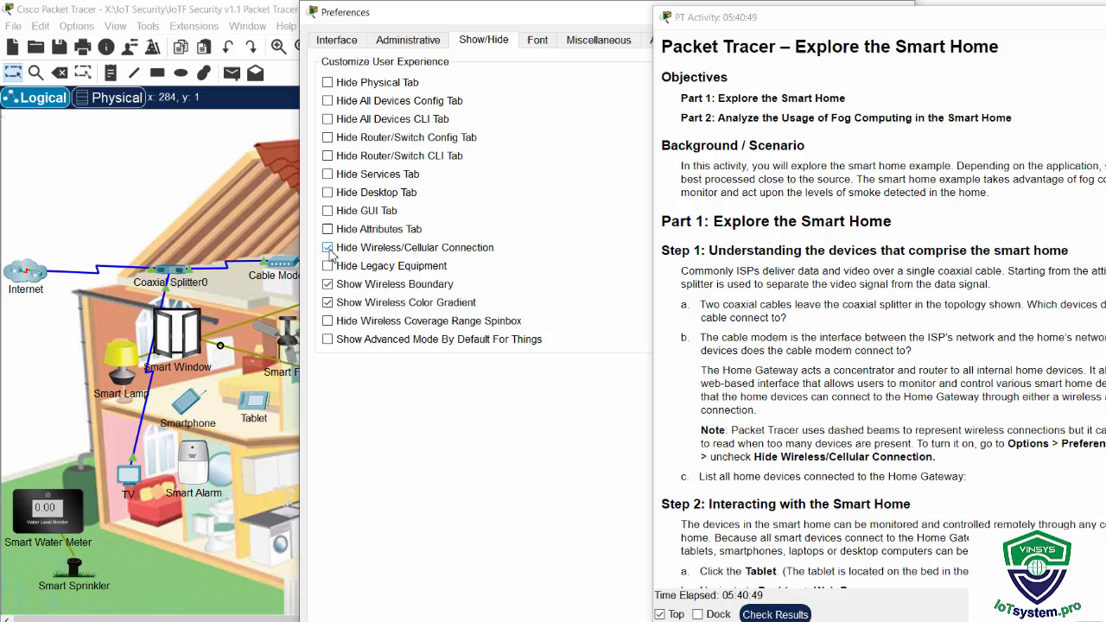
pyautogui.click(326, 247)
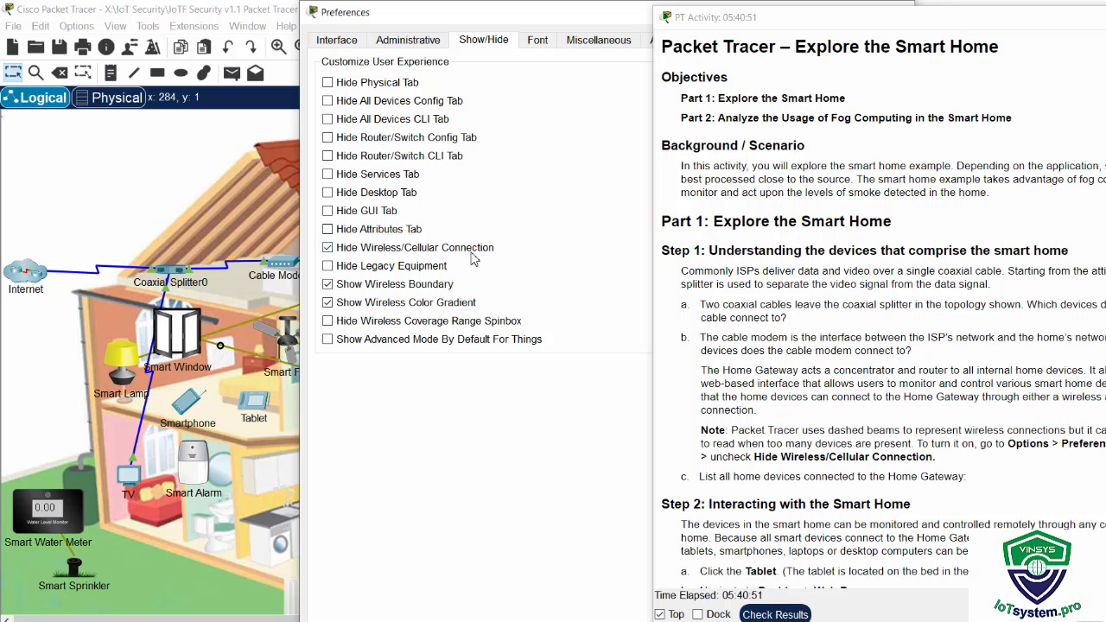
pyautogui.click(327, 247)
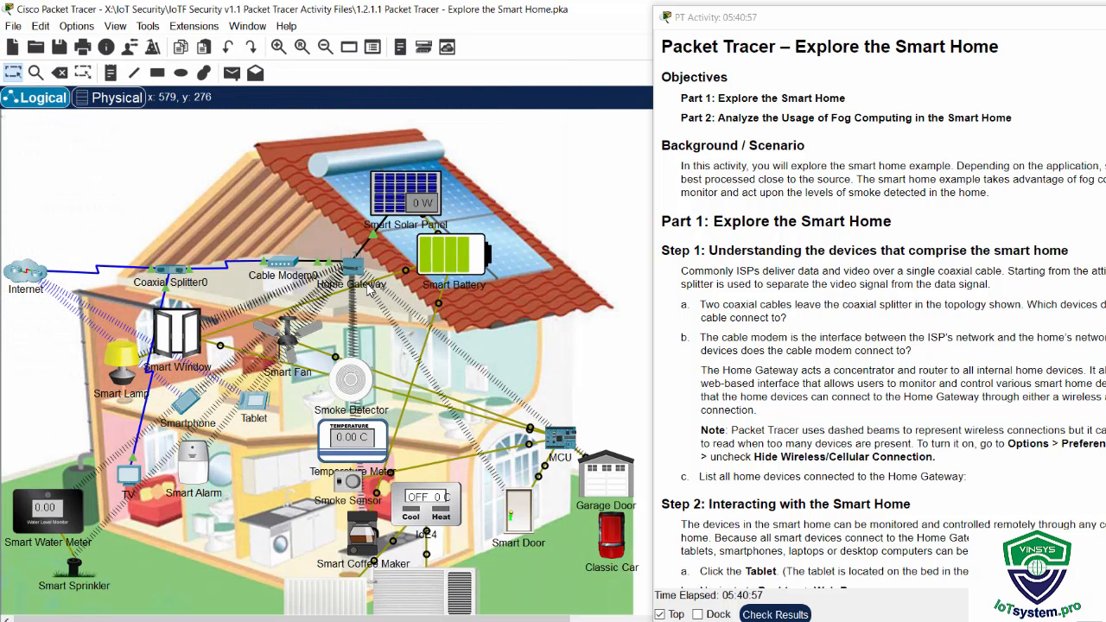
pyautogui.moveTo(601, 501)
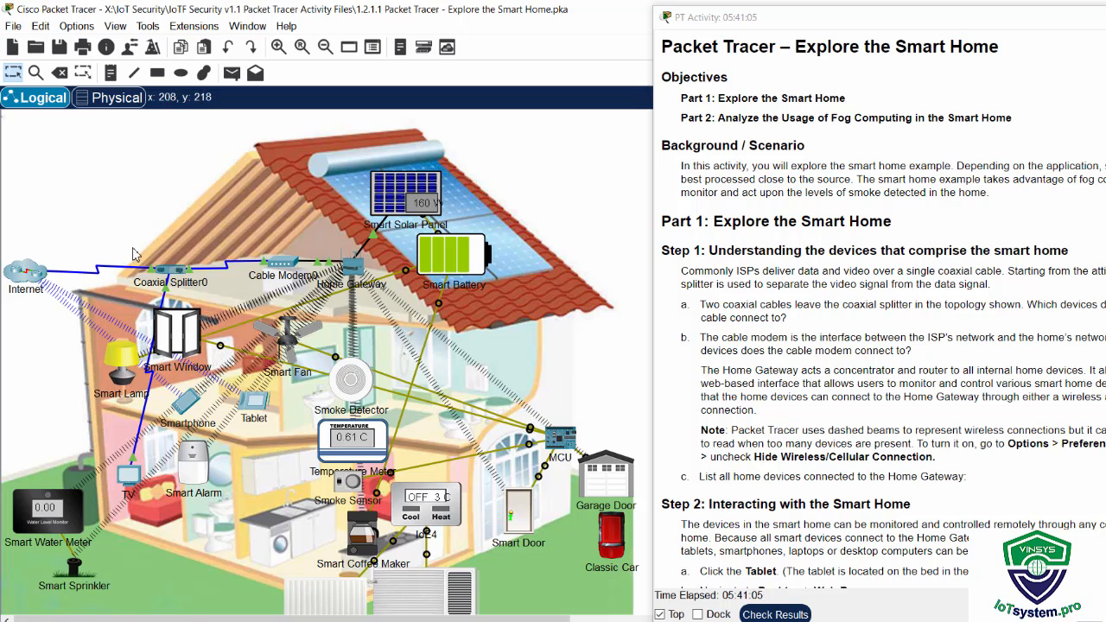
# - Scroll the activity instructions down to Step 2: Interacting with the Smart Home
pyautogui.scroll(-3)
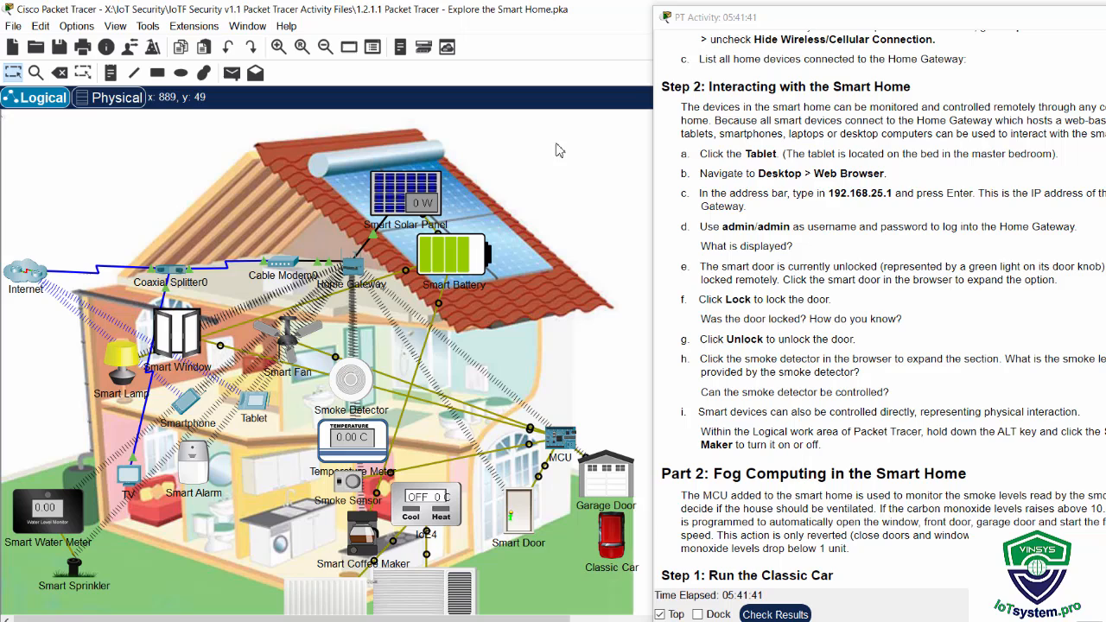
pyautogui.moveTo(401, 307)
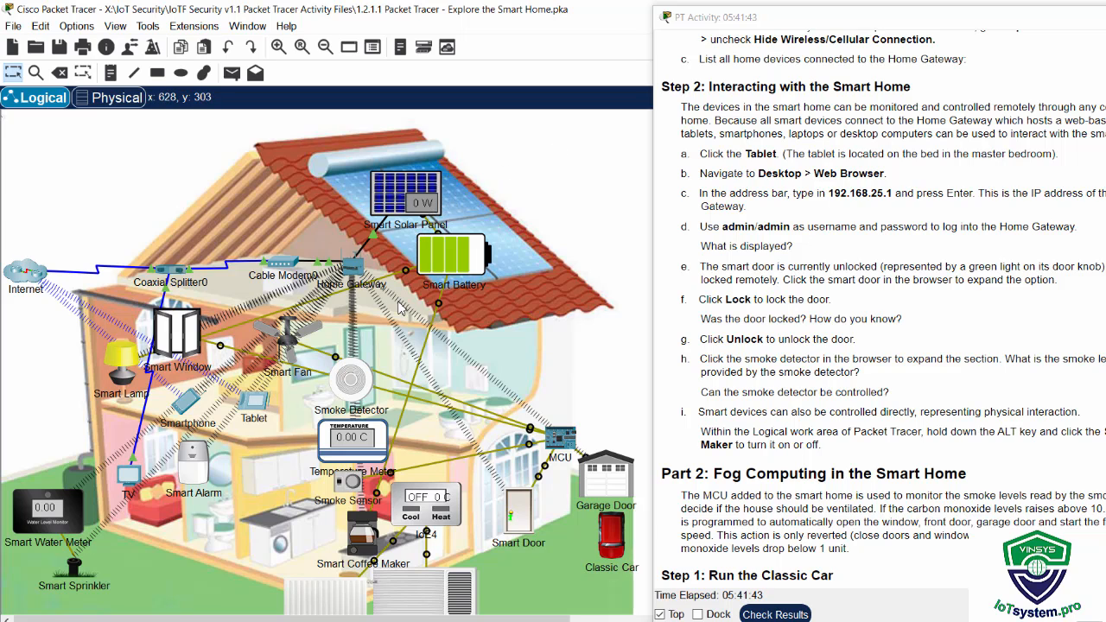
pyautogui.moveTo(261, 423)
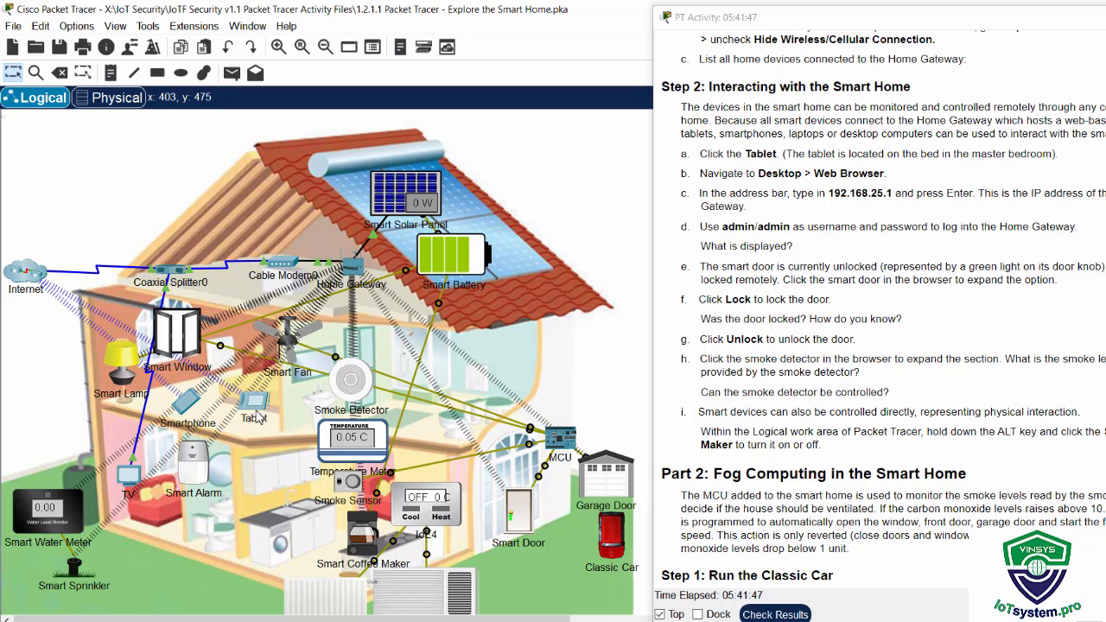
pyautogui.click(252, 404)
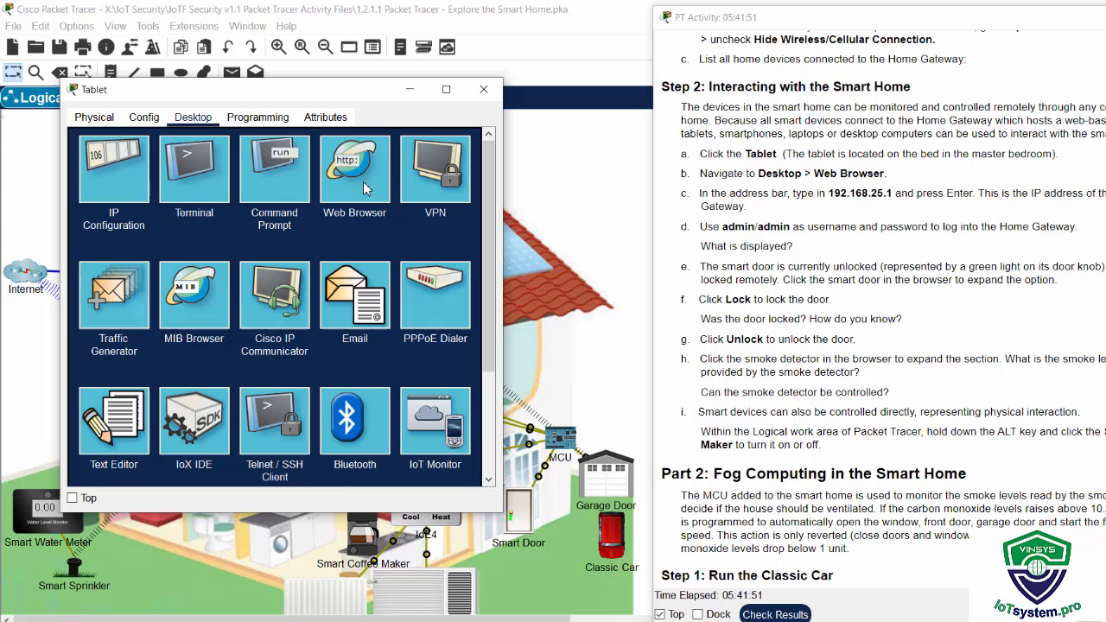
pyautogui.click(354, 164)
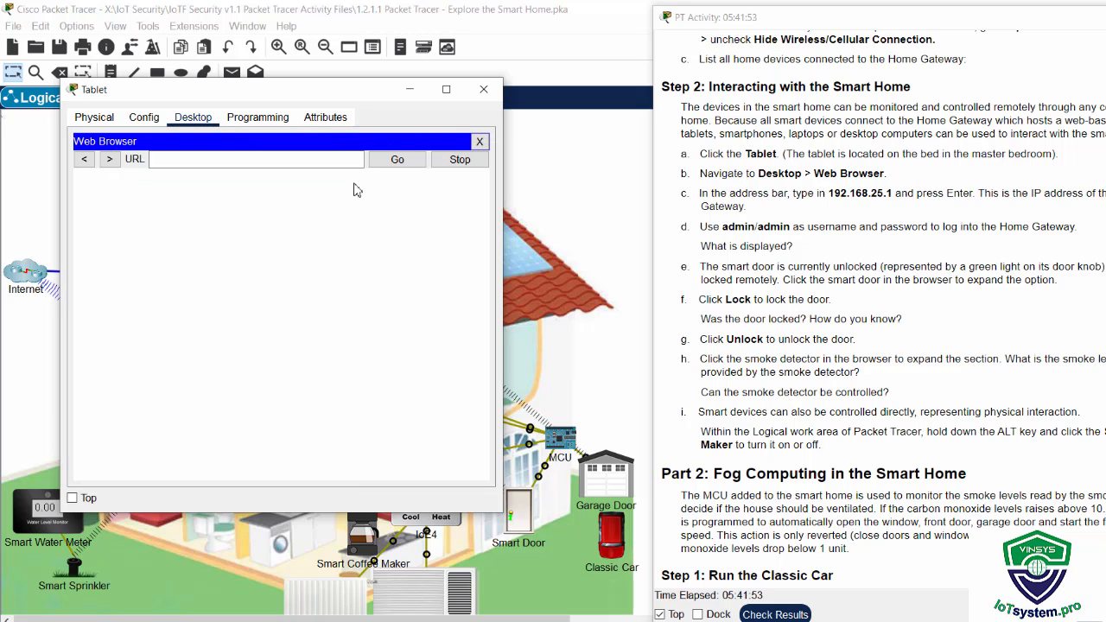
pyautogui.click(256, 159)
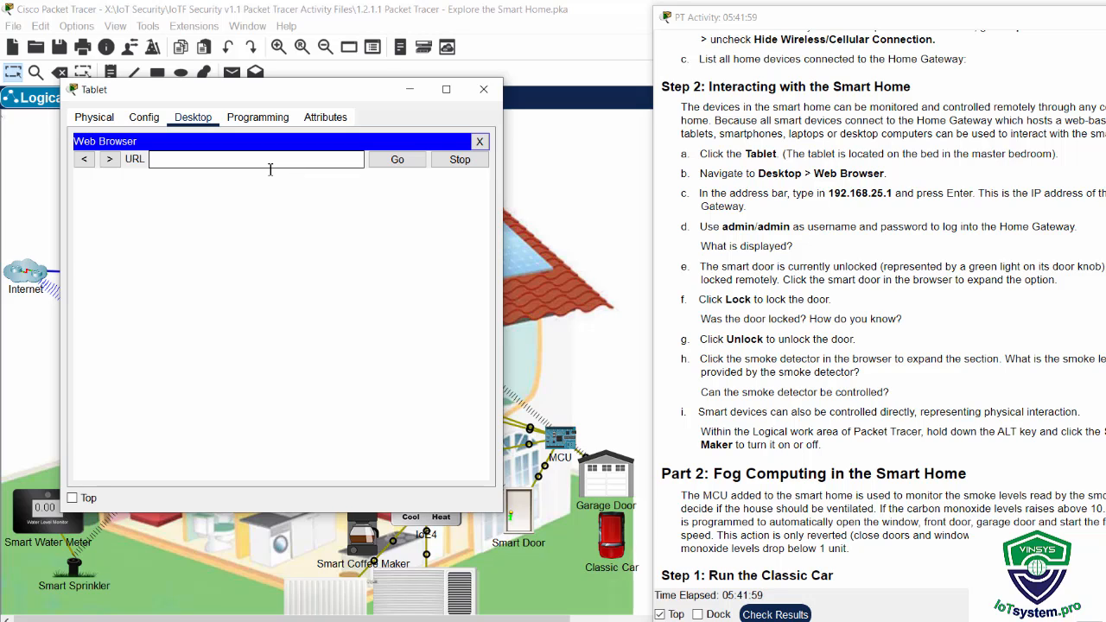
pyautogui.write('192.168.2')
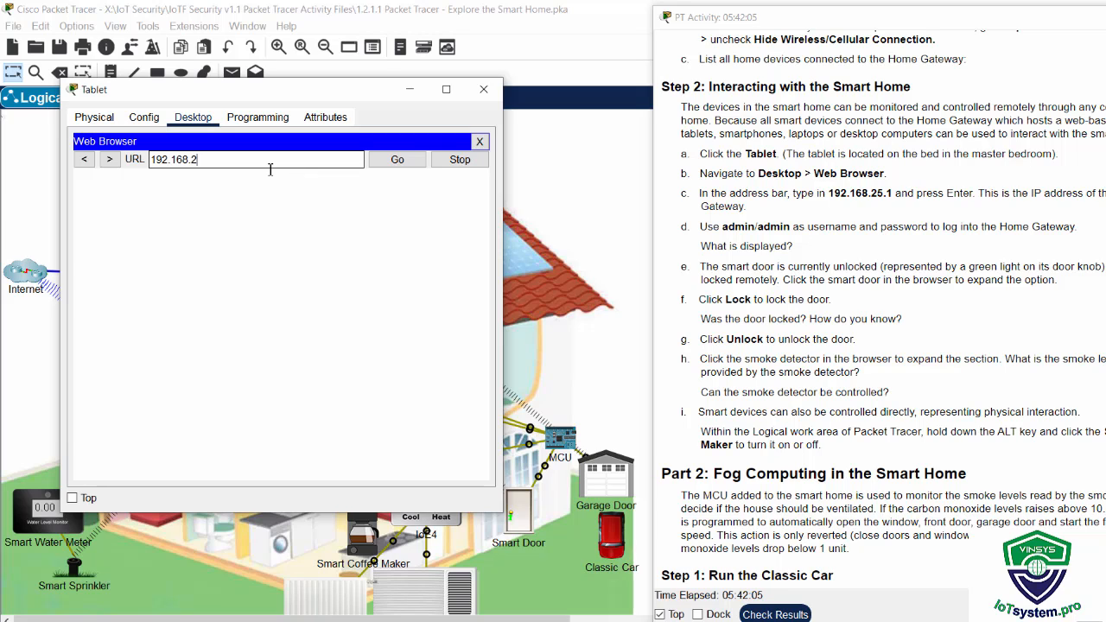
pyautogui.click(398, 159)
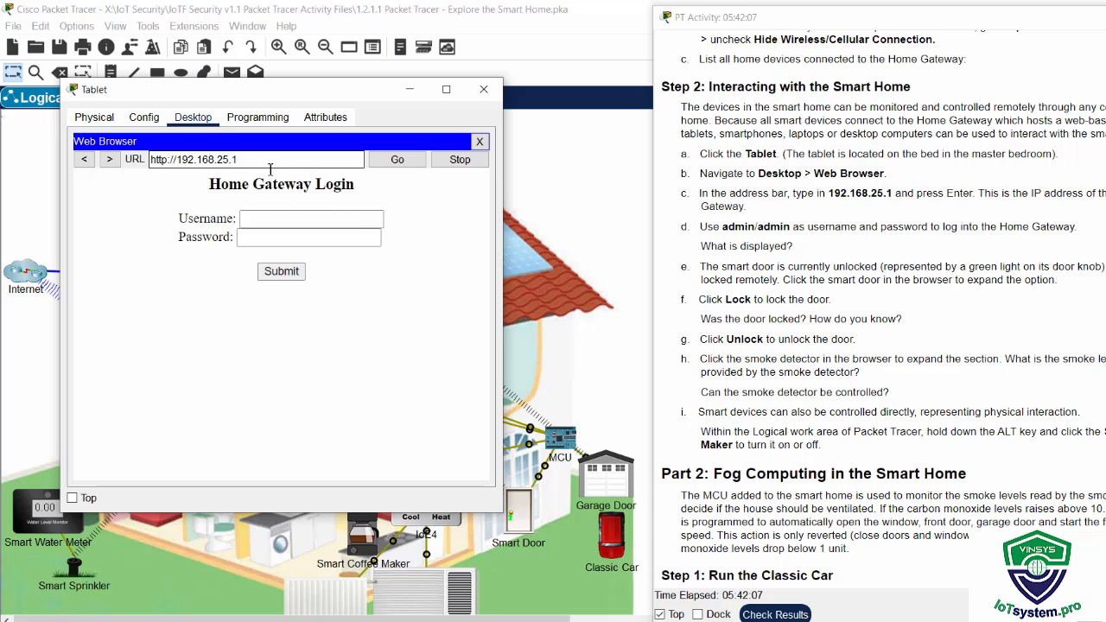
pyautogui.write('admin')
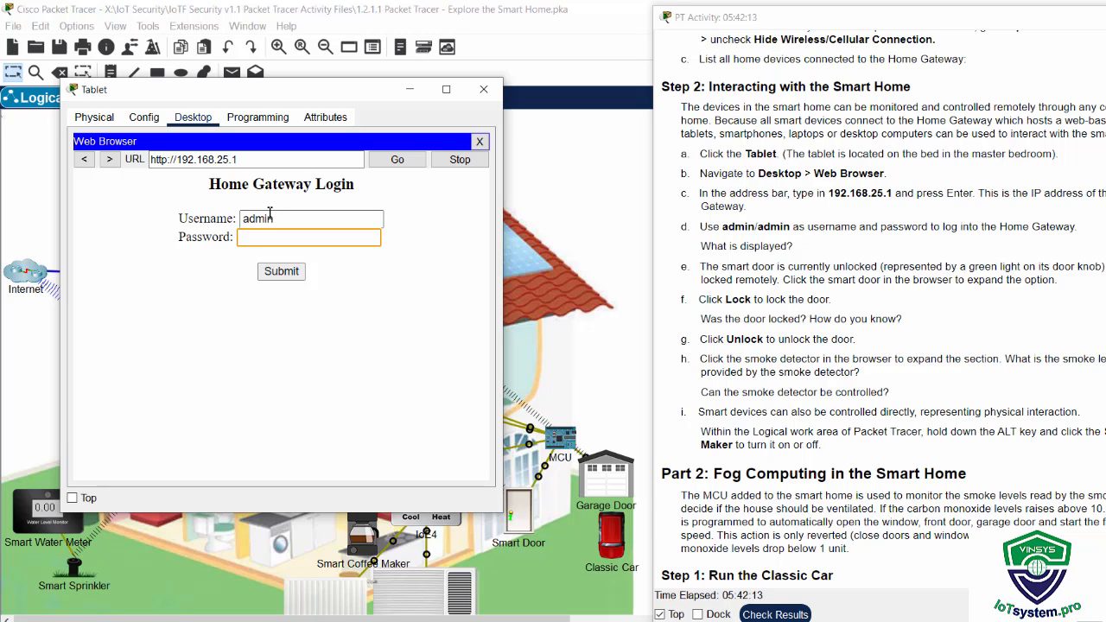
pyautogui.write('admin')
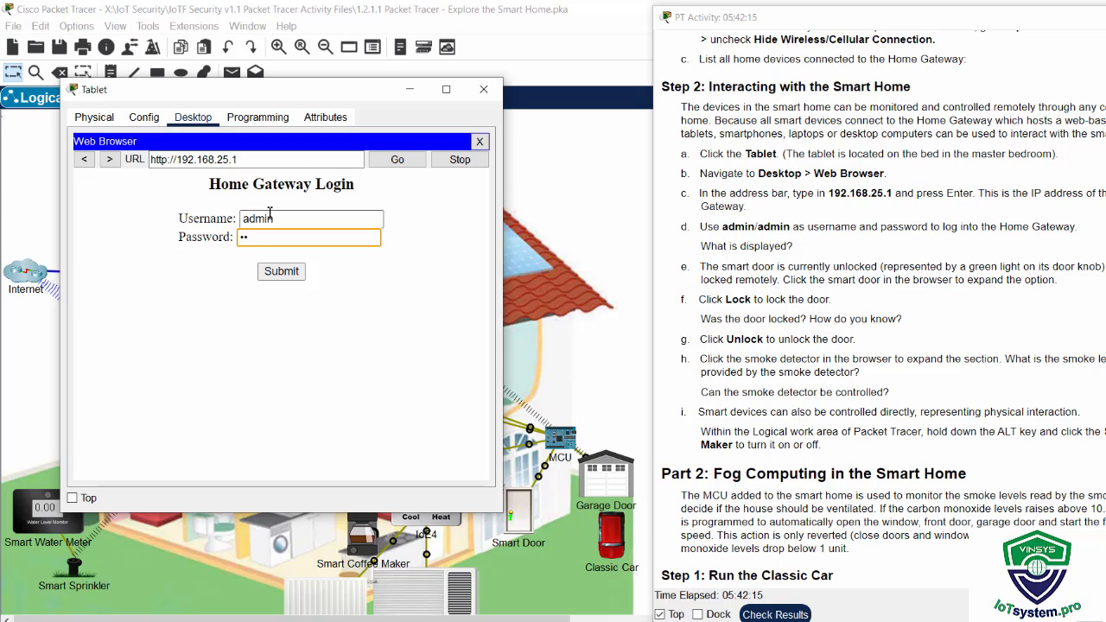
pyautogui.click(280, 271)
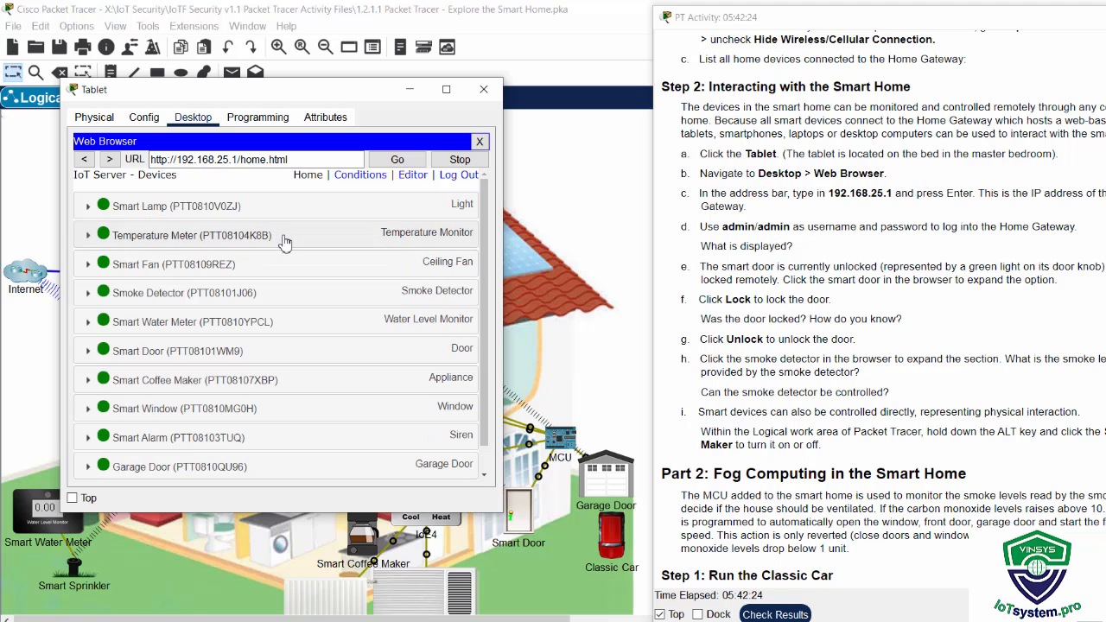
pyautogui.moveTo(191, 211)
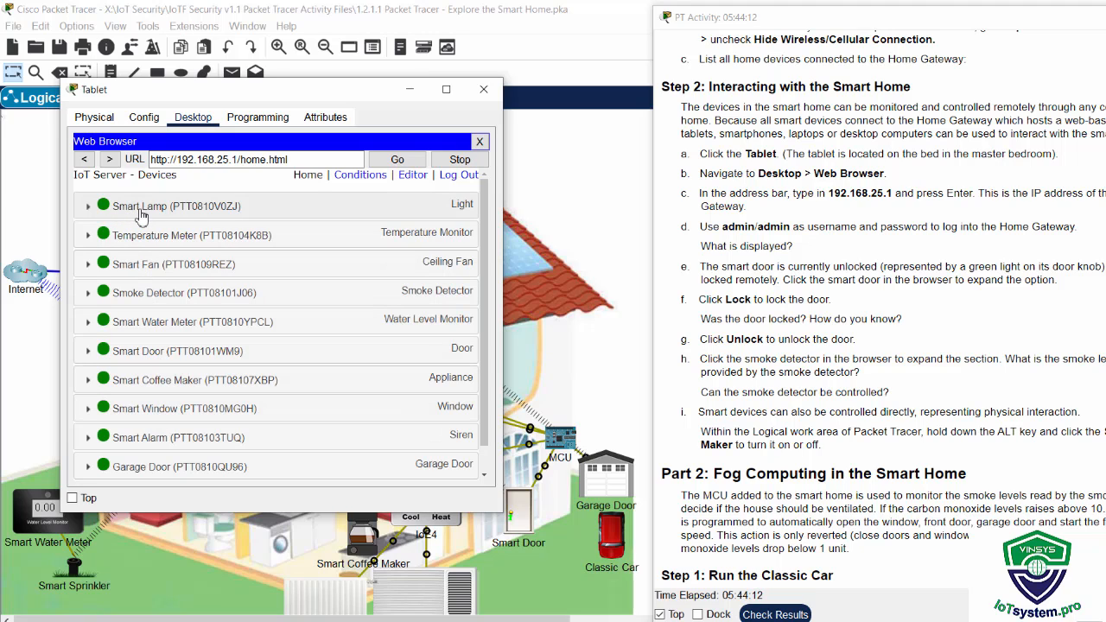
pyautogui.moveTo(144, 247)
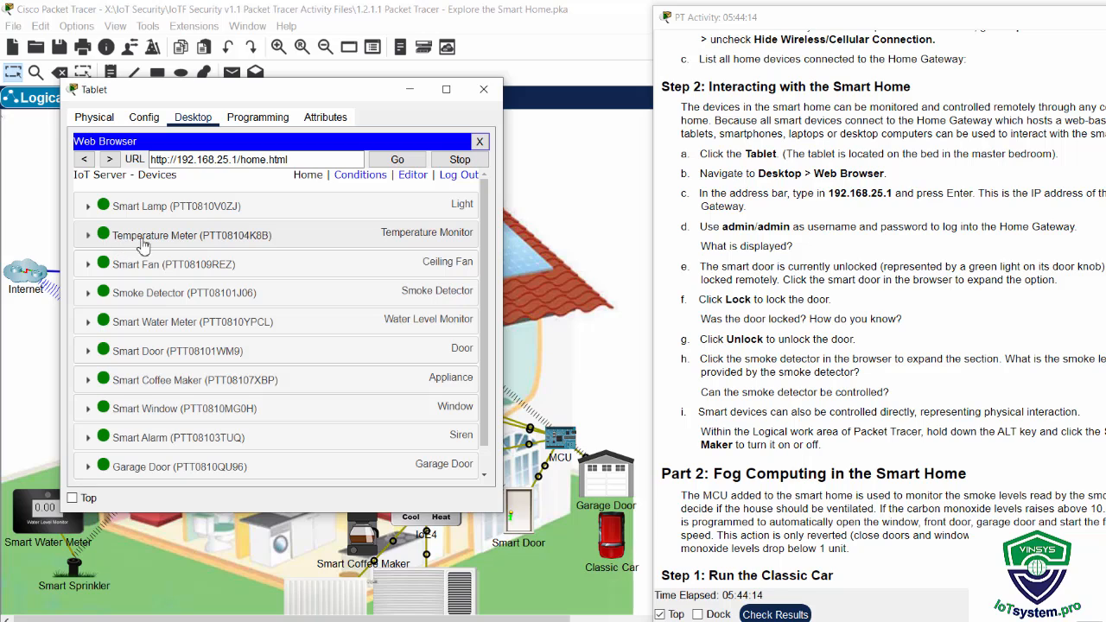
pyautogui.moveTo(140, 275)
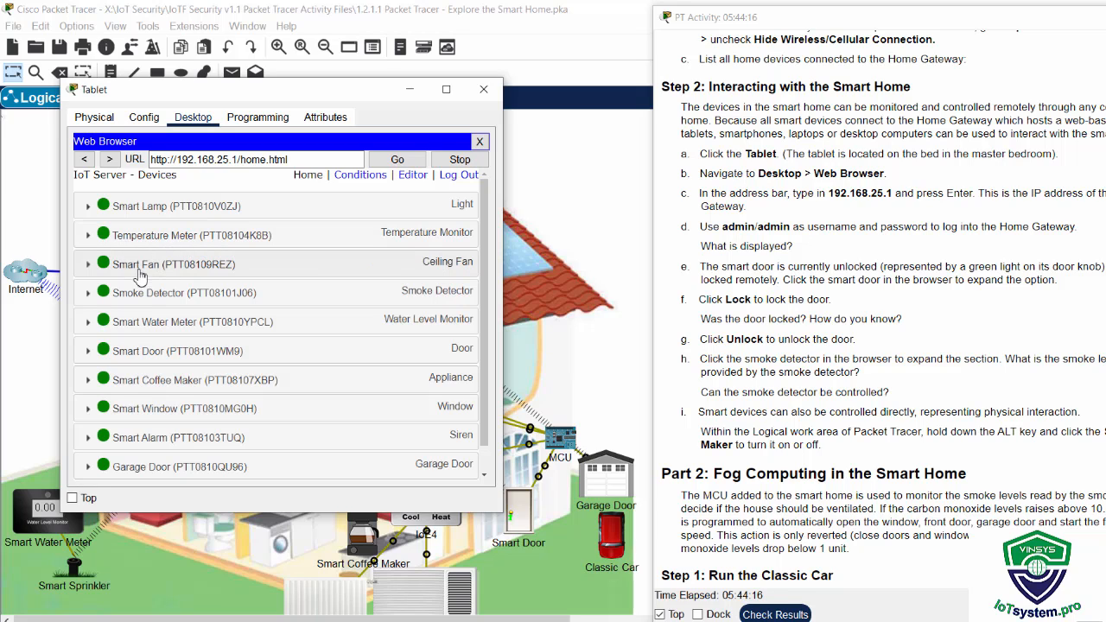
pyautogui.moveTo(179, 223)
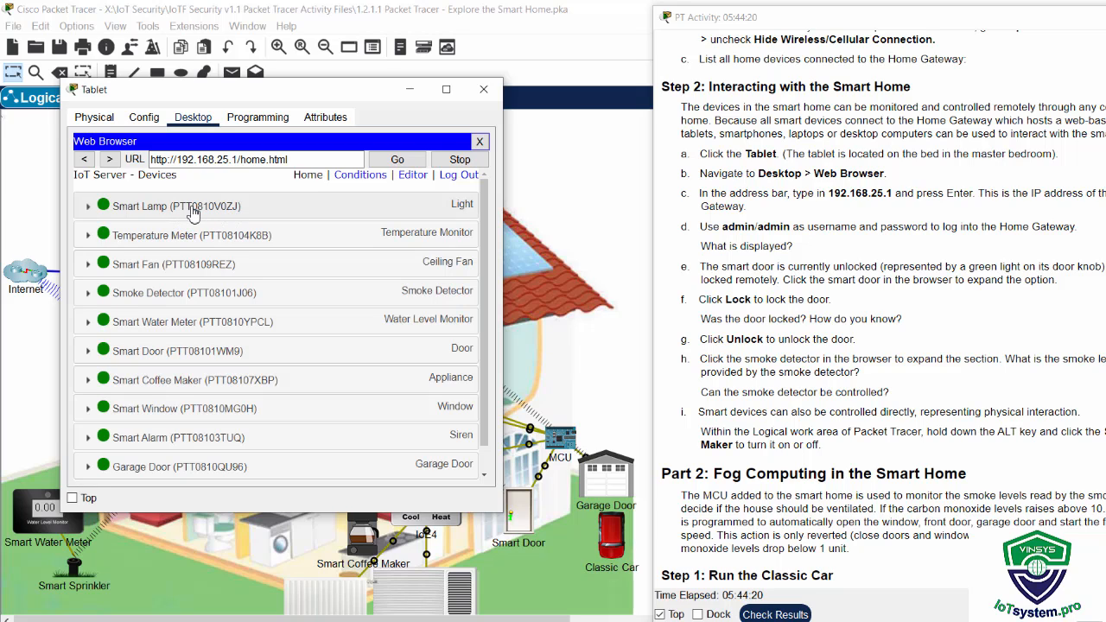
pyautogui.moveTo(440, 211)
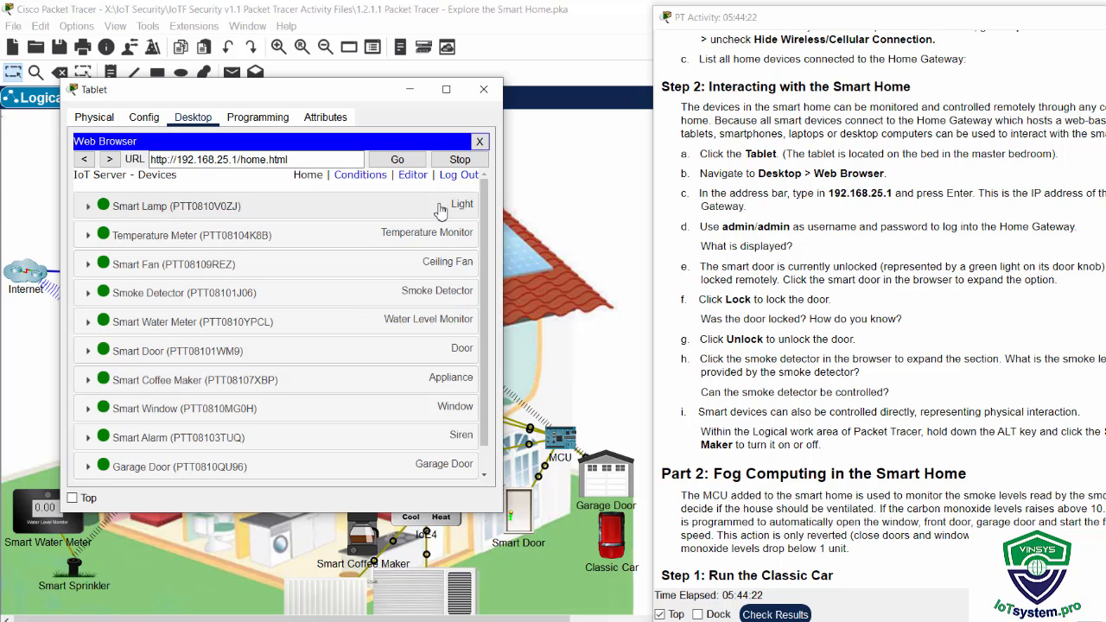
pyautogui.moveTo(460, 205)
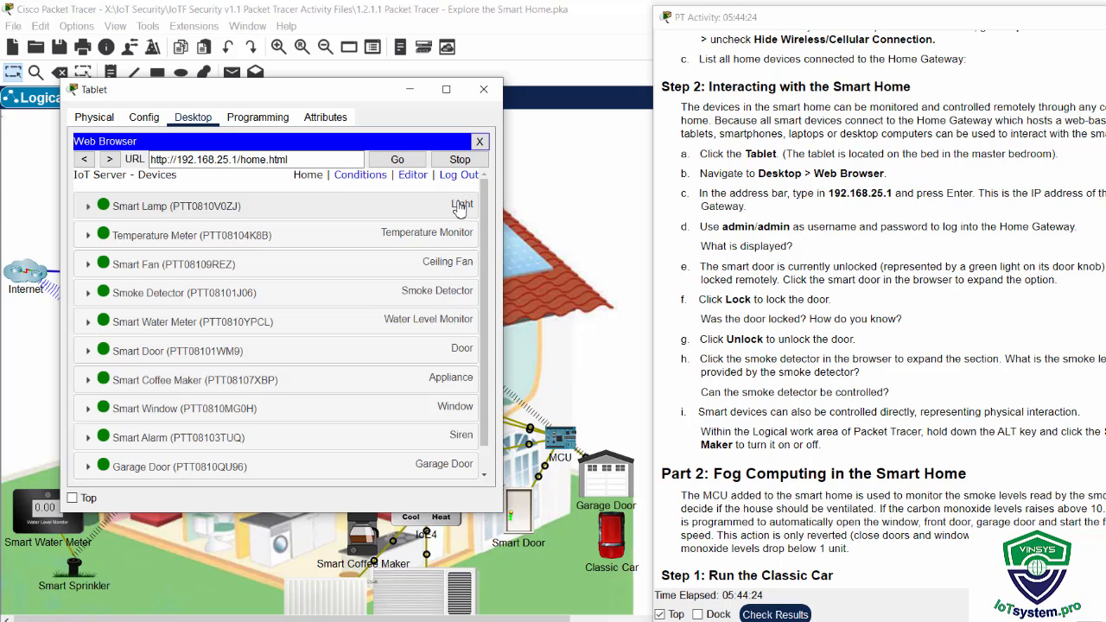
pyautogui.moveTo(473, 342)
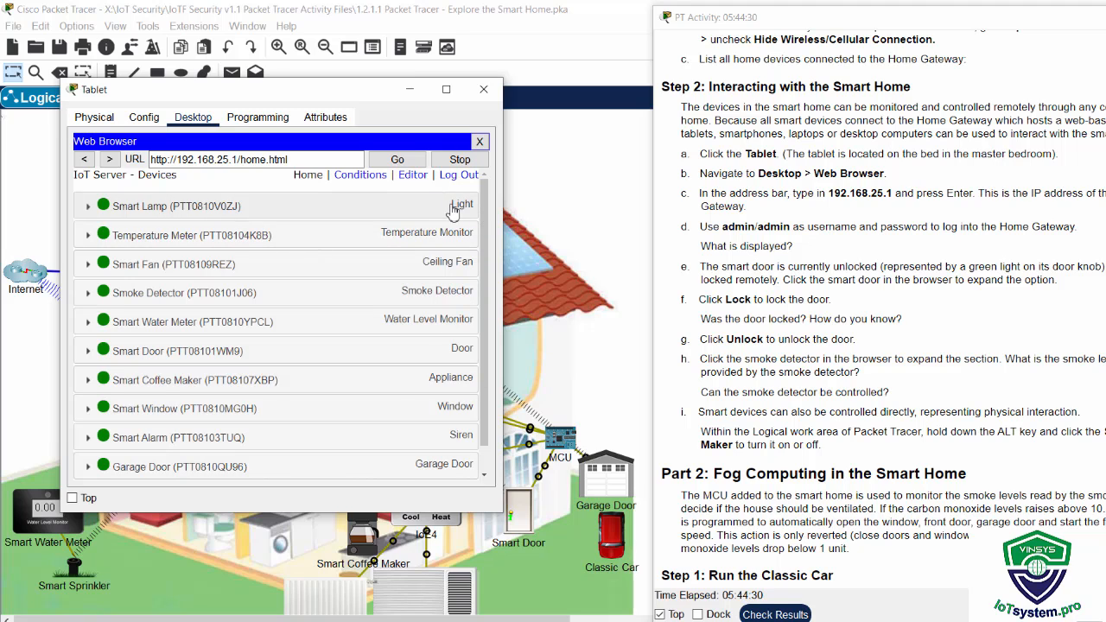
pyautogui.moveTo(460, 481)
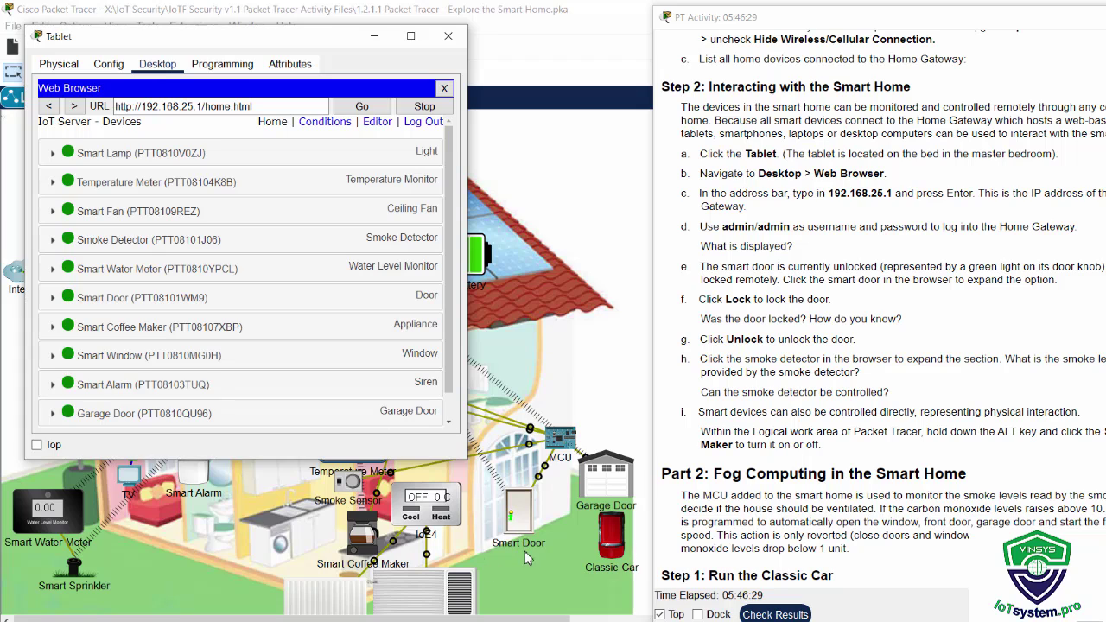
pyautogui.moveTo(522, 560)
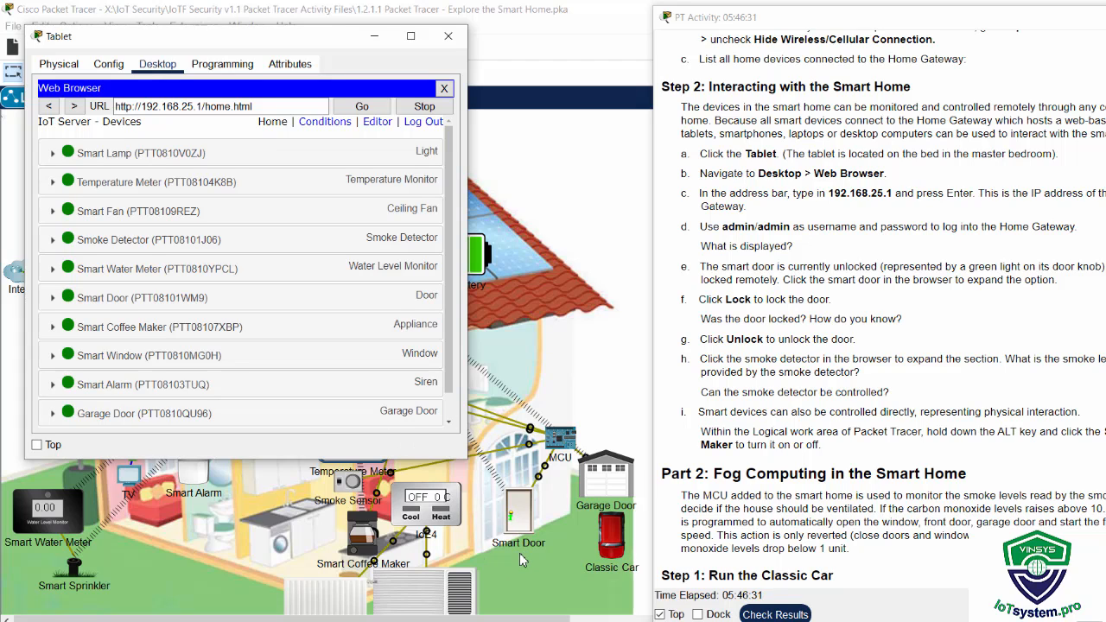
pyautogui.moveTo(539, 560)
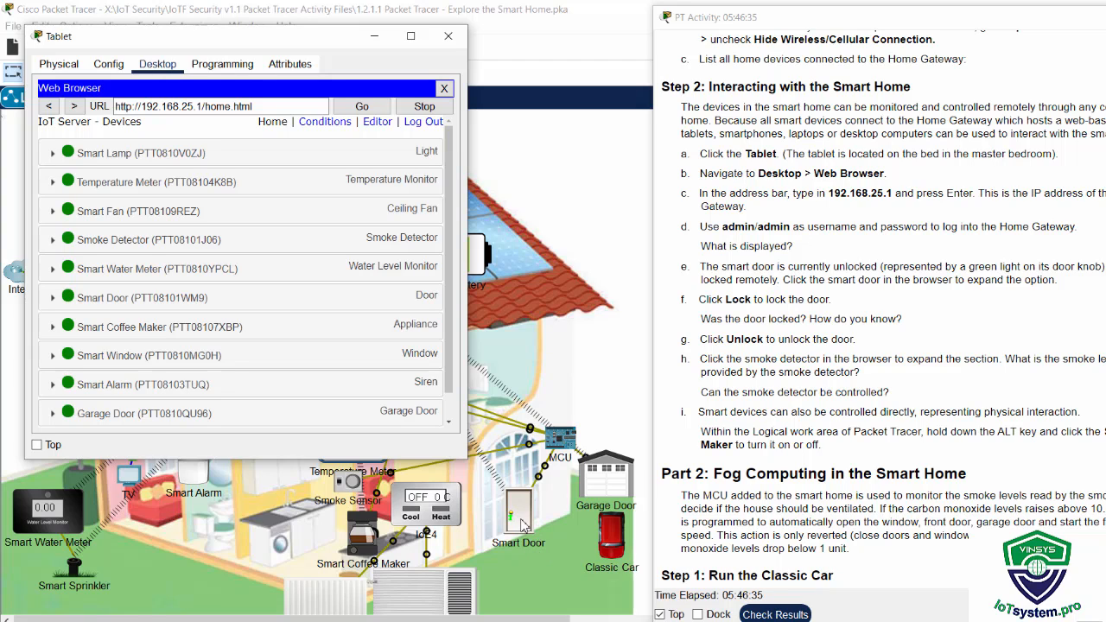
pyautogui.moveTo(508, 535)
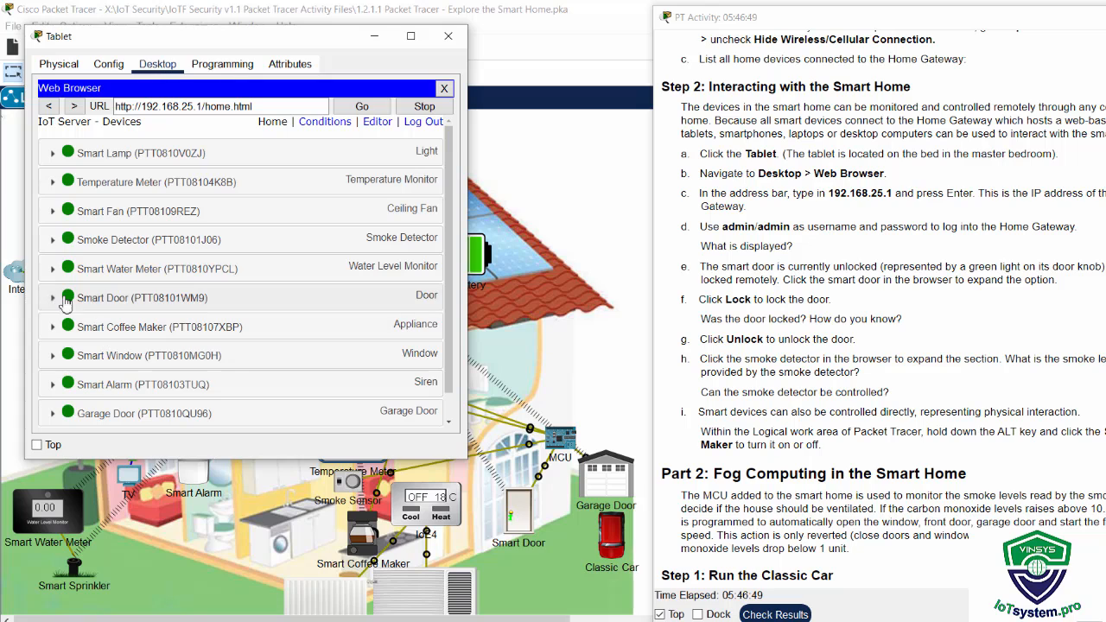
# - Expand Smart Door in the device list, lock it, then unlock it again
pyautogui.click(52, 297)
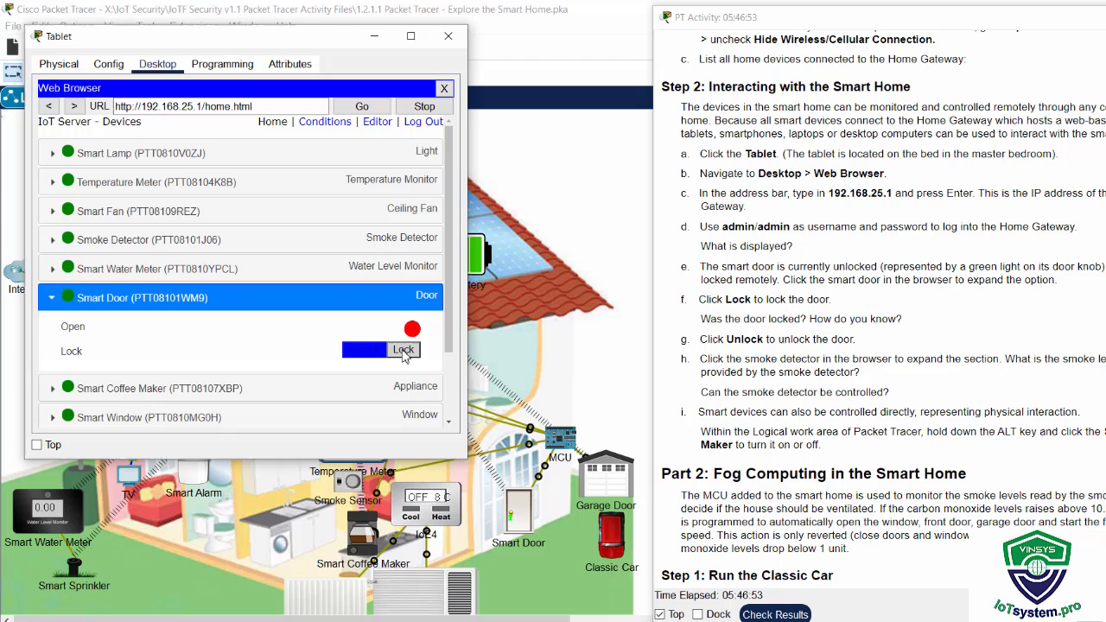
pyautogui.click(401, 349)
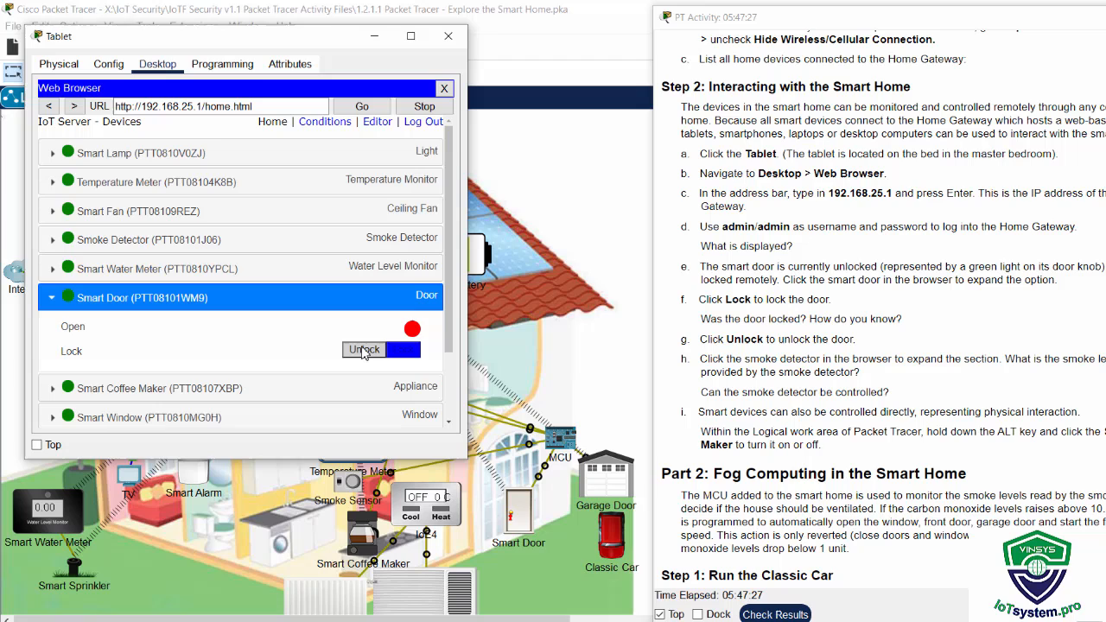
pyautogui.click(380, 349)
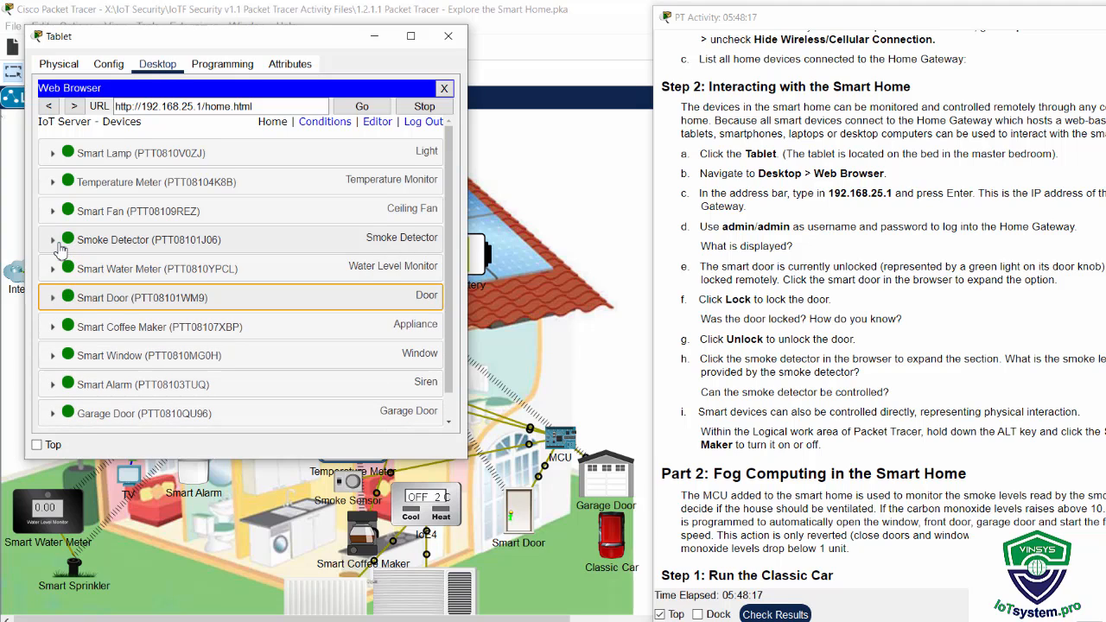
# - View the Smoke Detector's alarm and level readings, then close the Tablet window
pyautogui.click(52, 238)
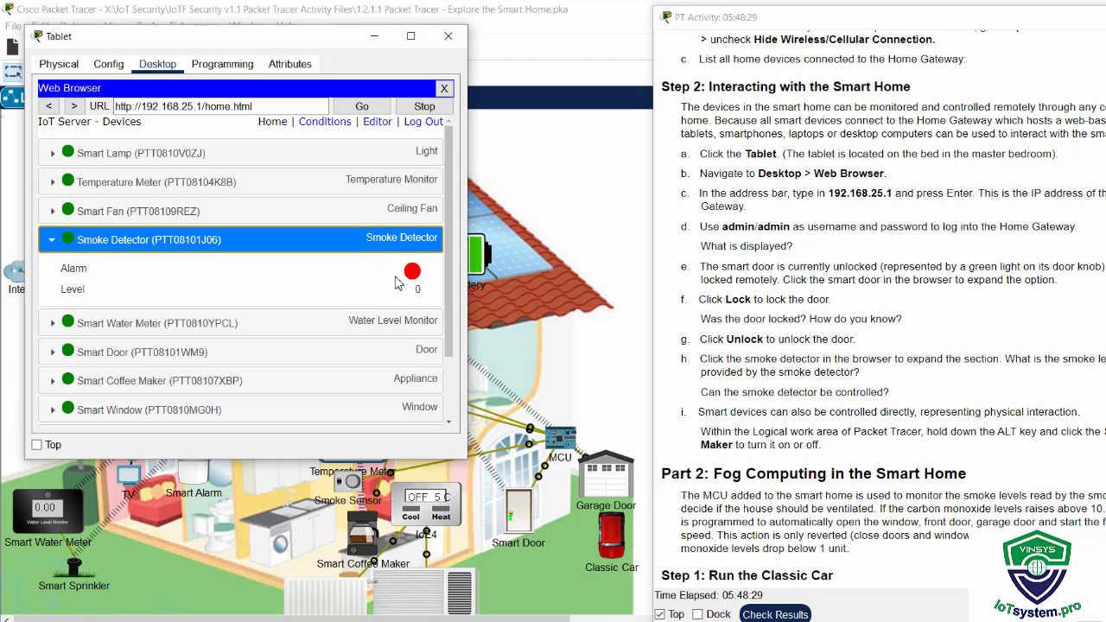
pyautogui.moveTo(86, 263)
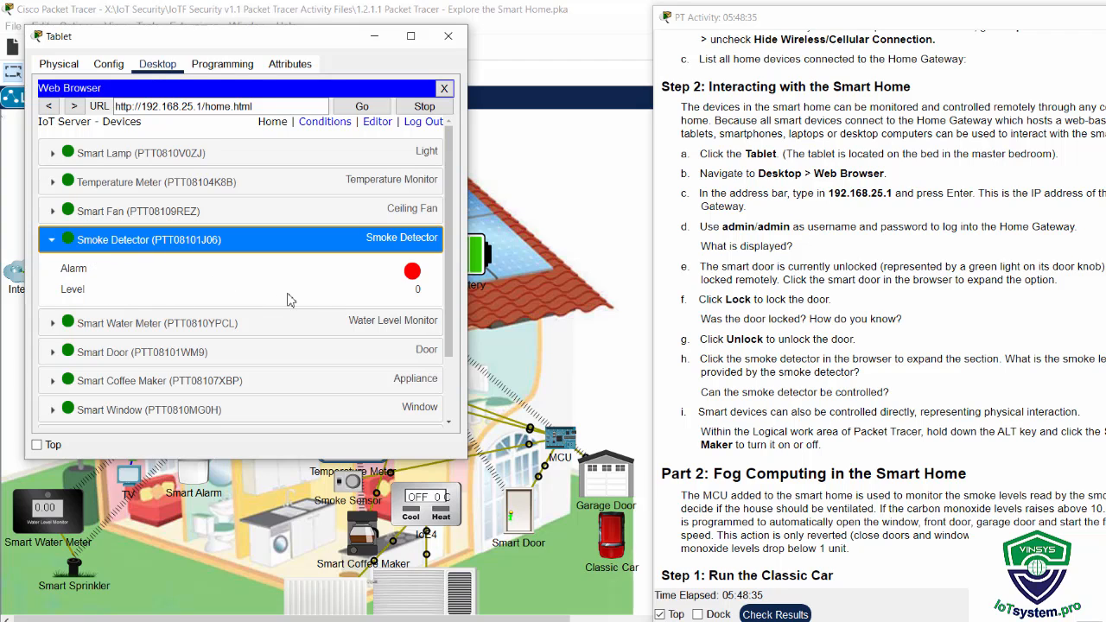
pyautogui.moveTo(111, 280)
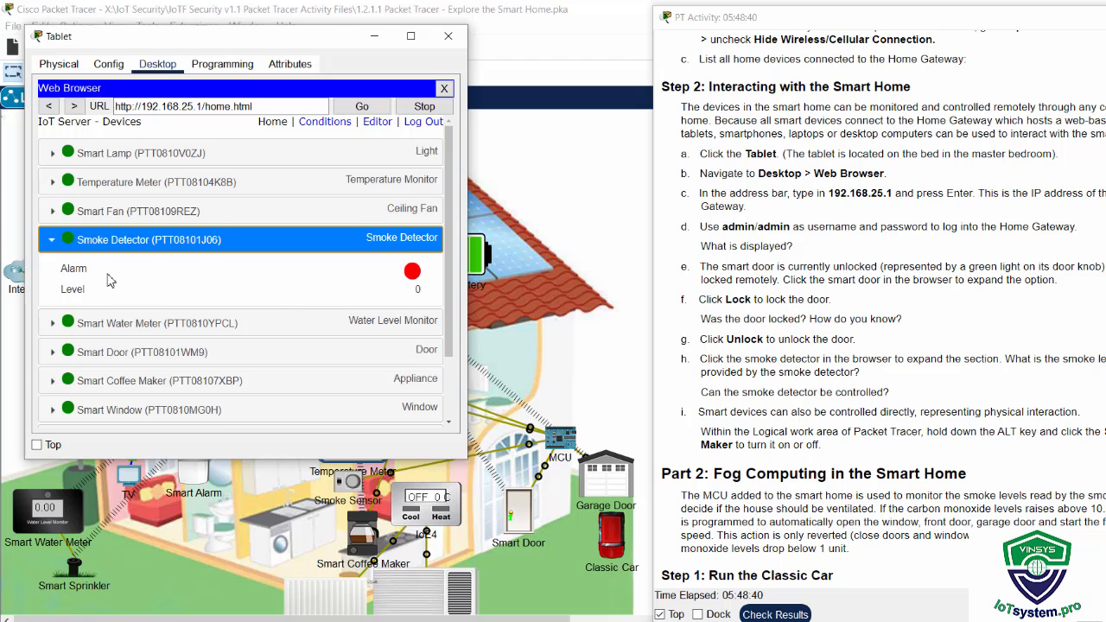
pyautogui.moveTo(176, 292)
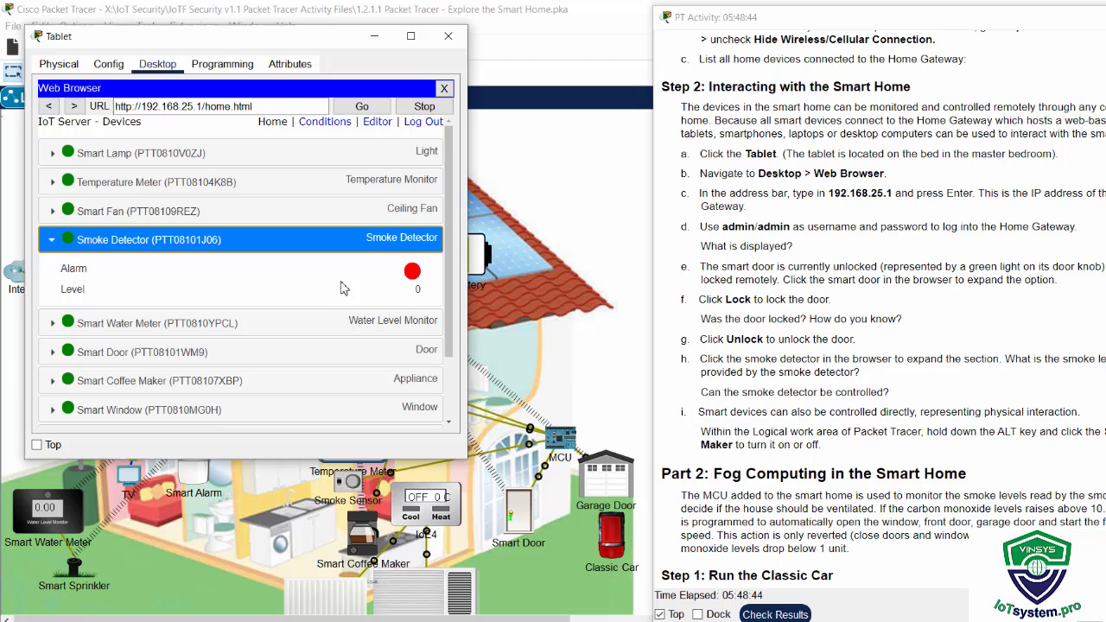
pyautogui.moveTo(325, 277)
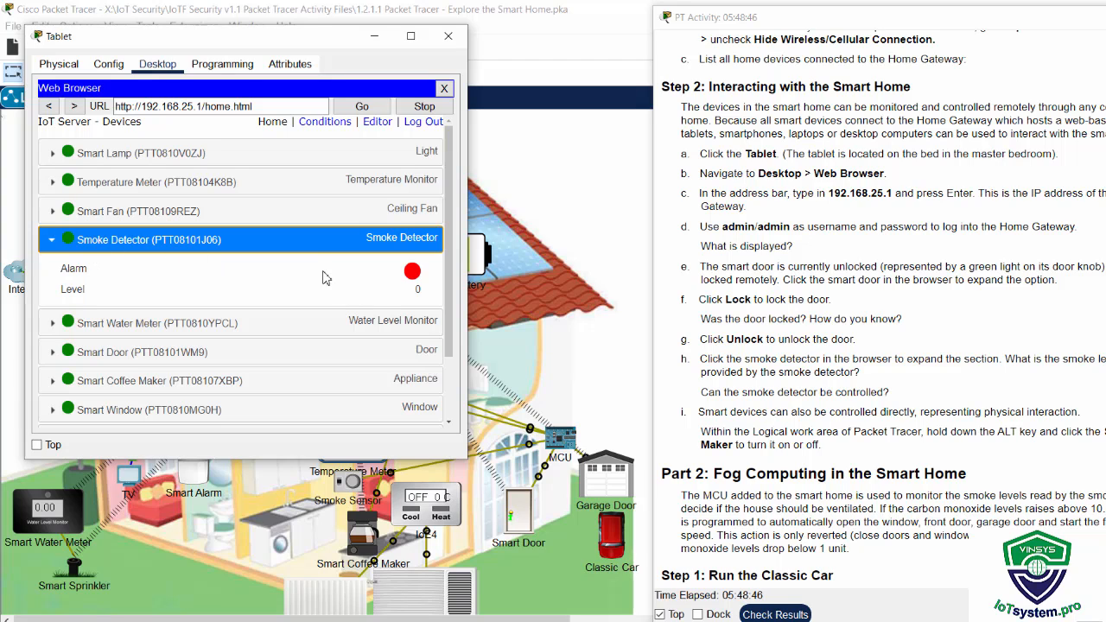
pyautogui.moveTo(370, 272)
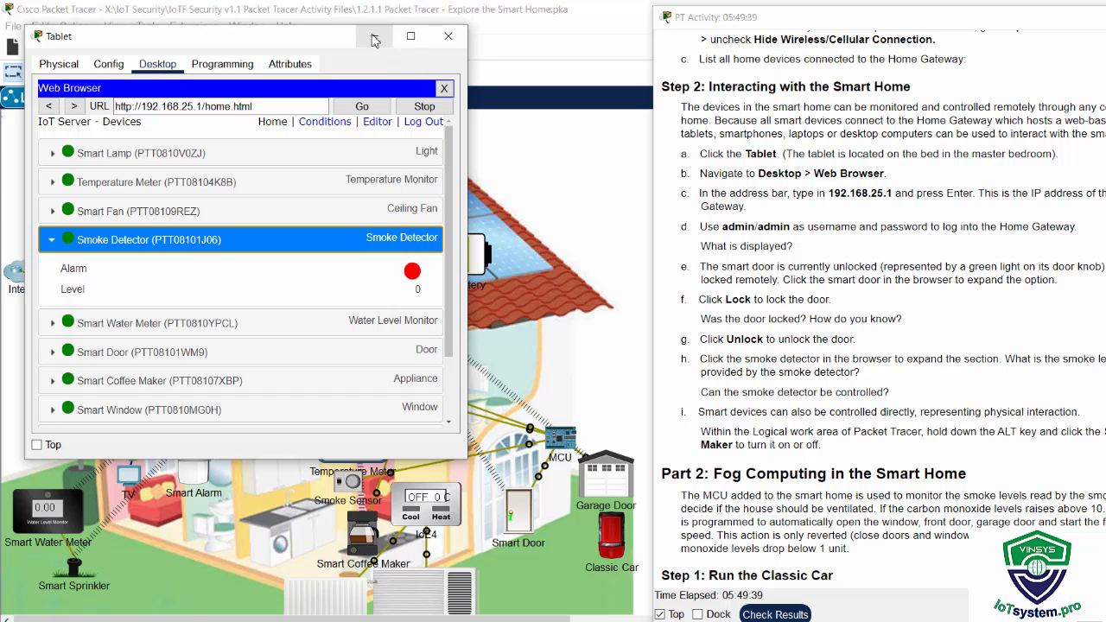
pyautogui.click(447, 35)
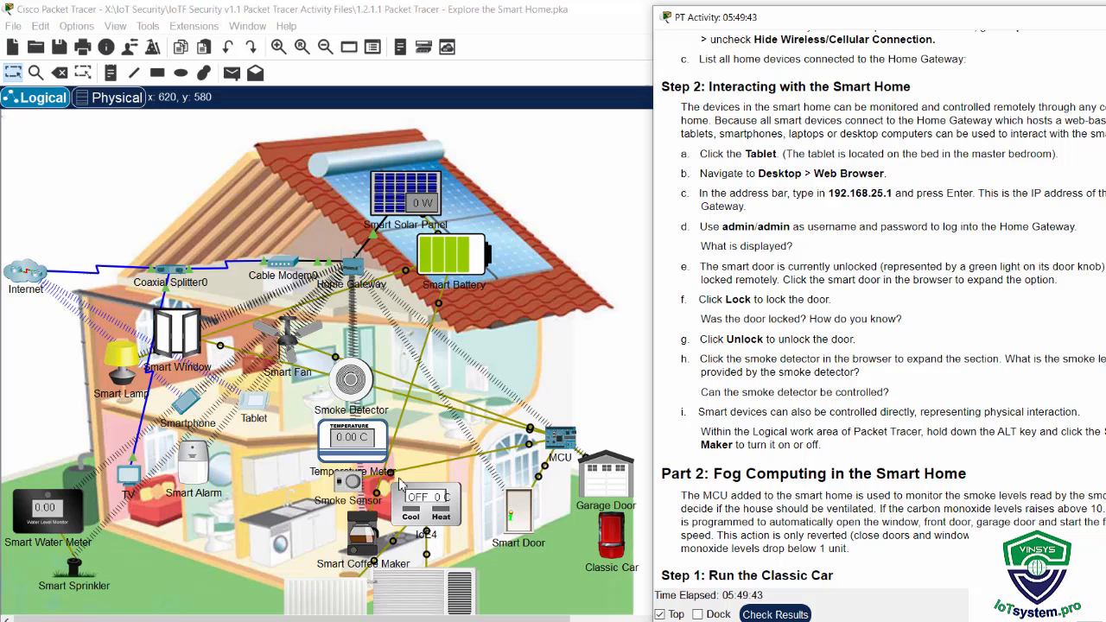
pyautogui.moveTo(404, 470)
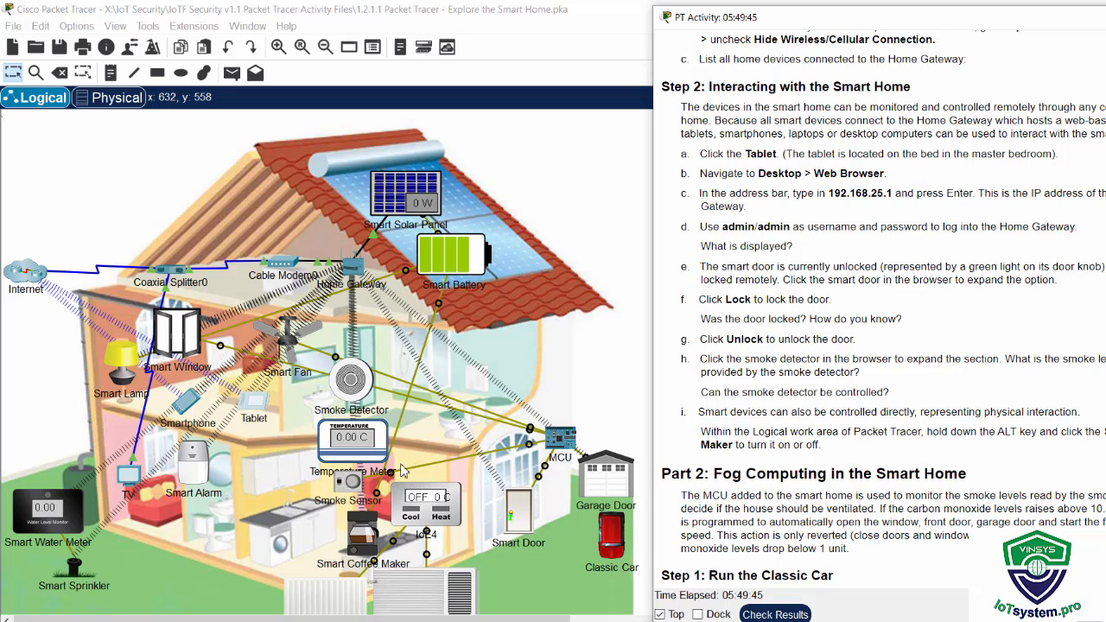
pyautogui.moveTo(400, 470)
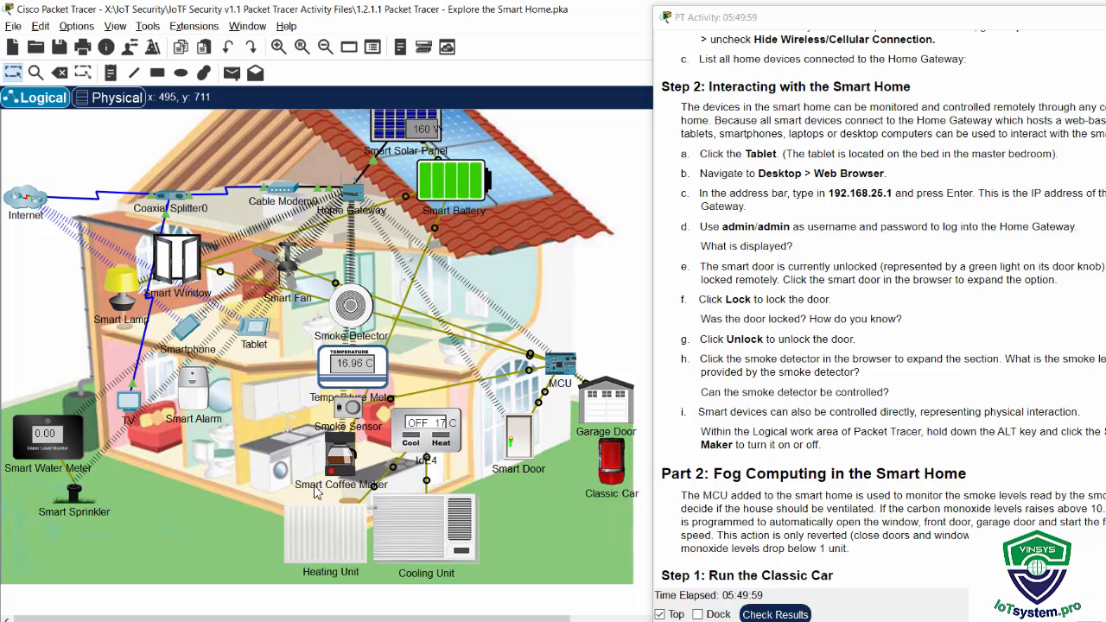
pyautogui.scroll(-3)
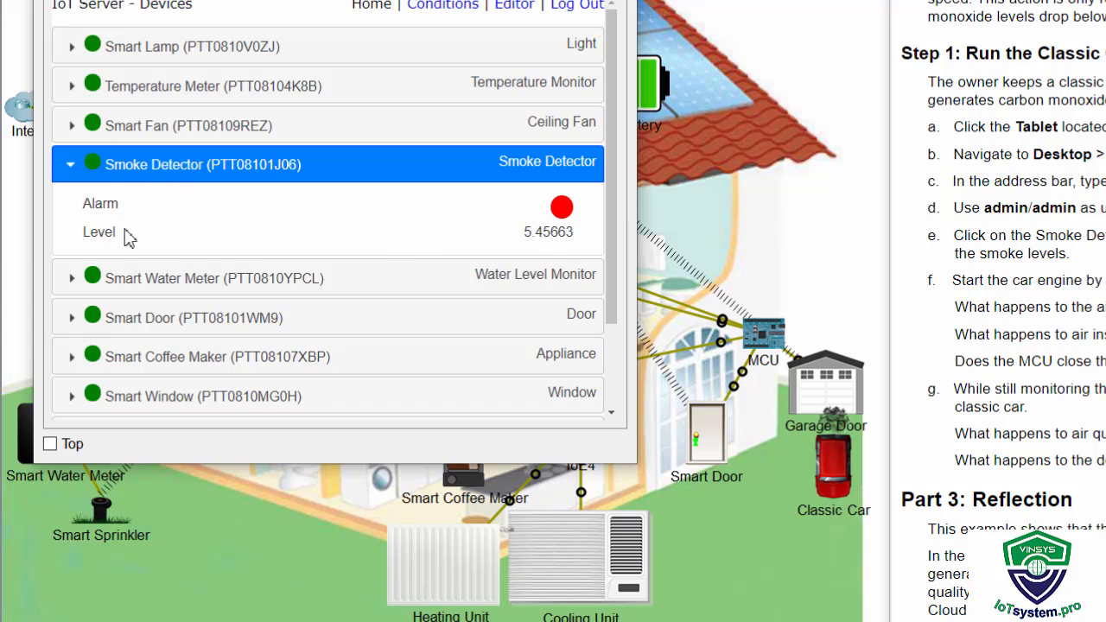
pyautogui.moveTo(458, 216)
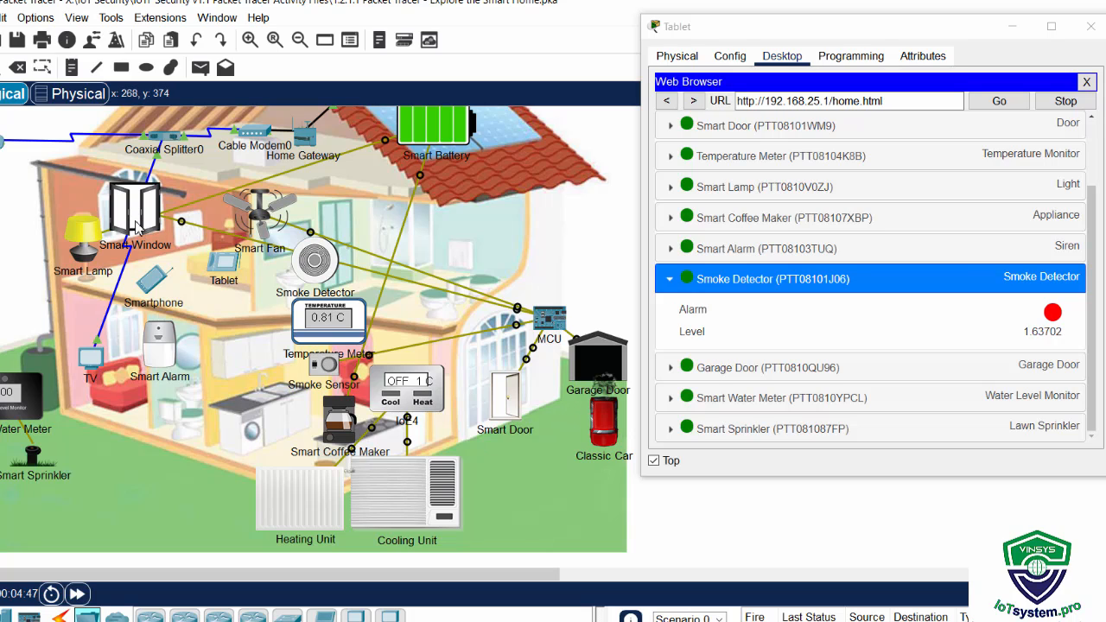
pyautogui.moveTo(261, 216)
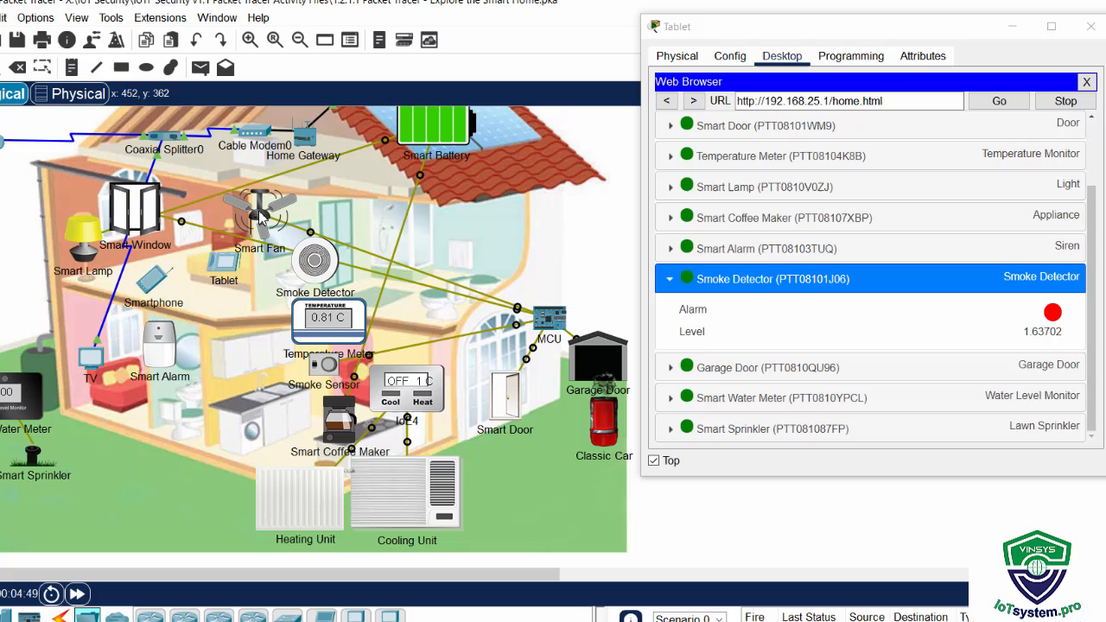
pyautogui.moveTo(270, 235)
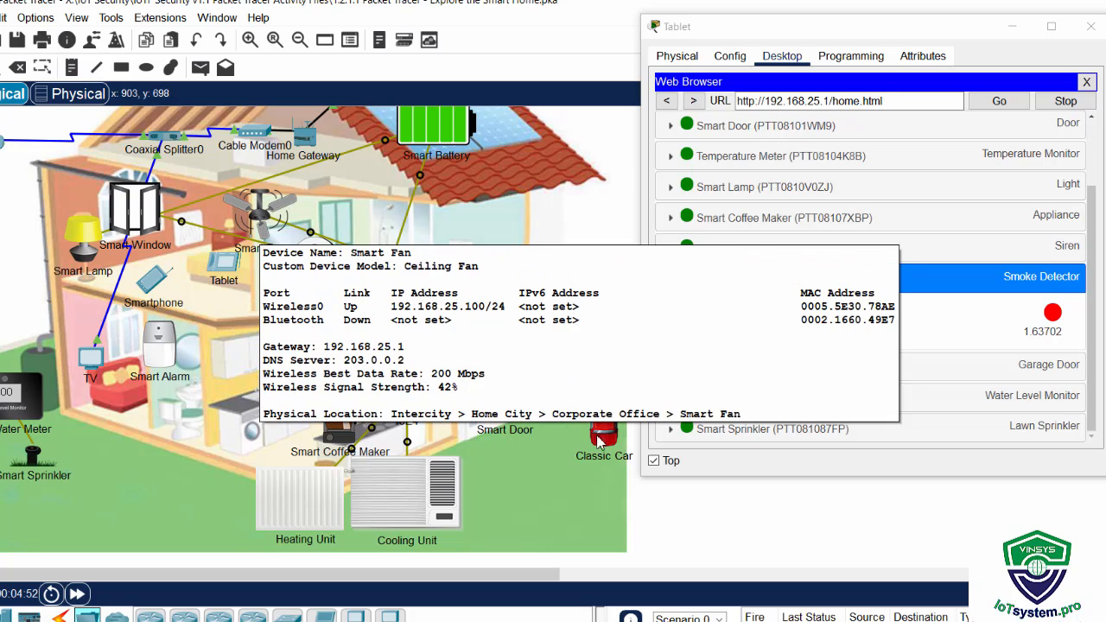
# - Stop the classic car so the smoke detector level falls from 5.46 to about 1.64
pyautogui.click(671, 278)
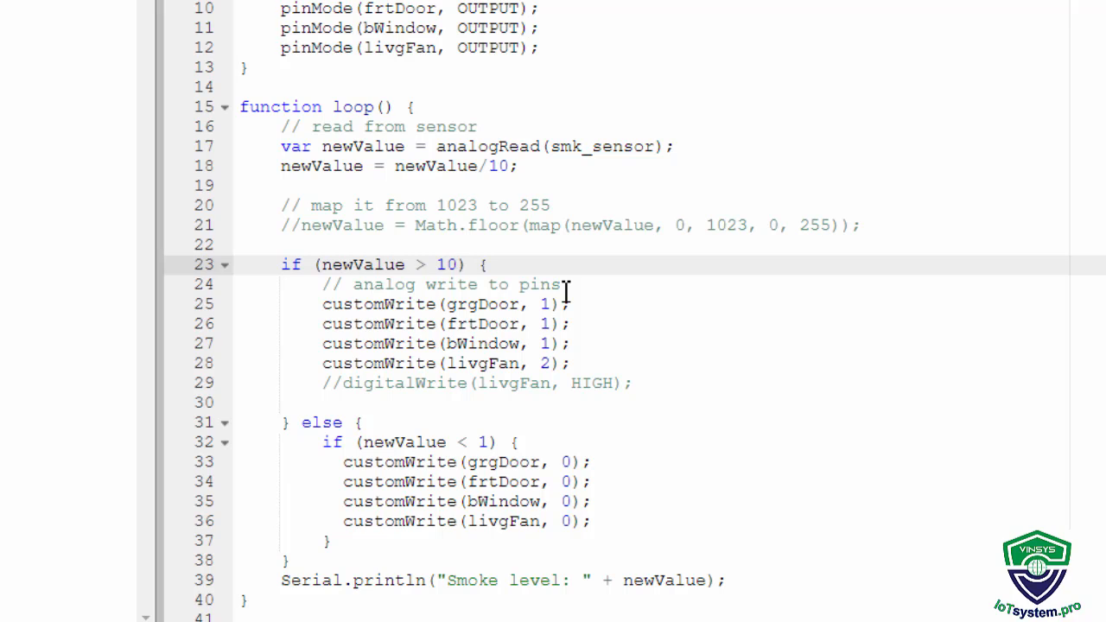
# - Edit line 23 of main.js so the smoke threshold condition reads newValue > 9
pyautogui.write('.')
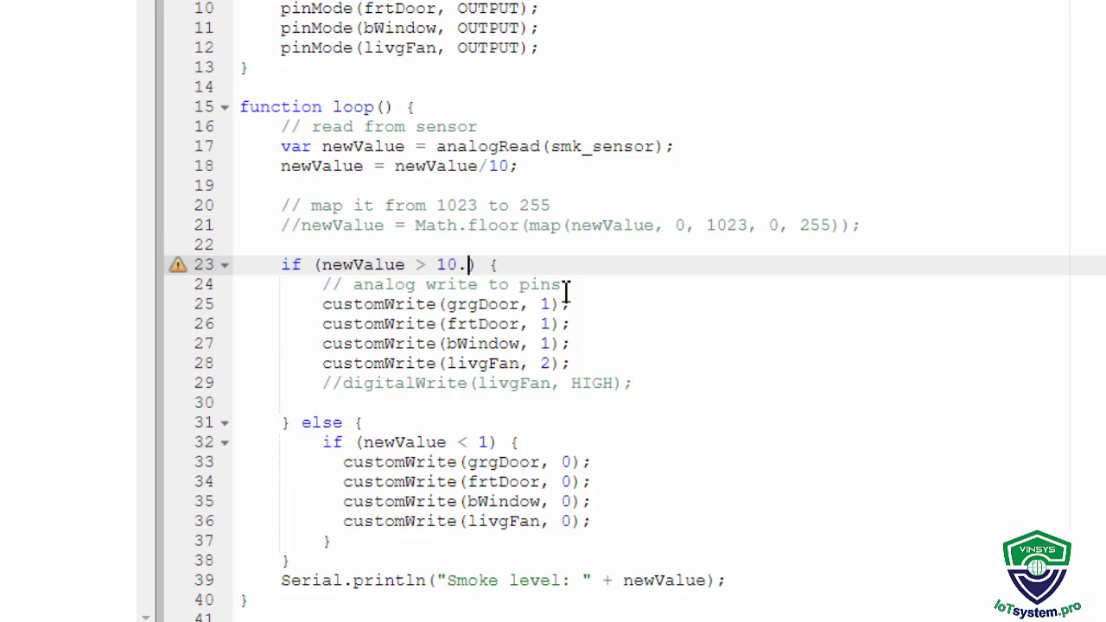
pyautogui.write('3')
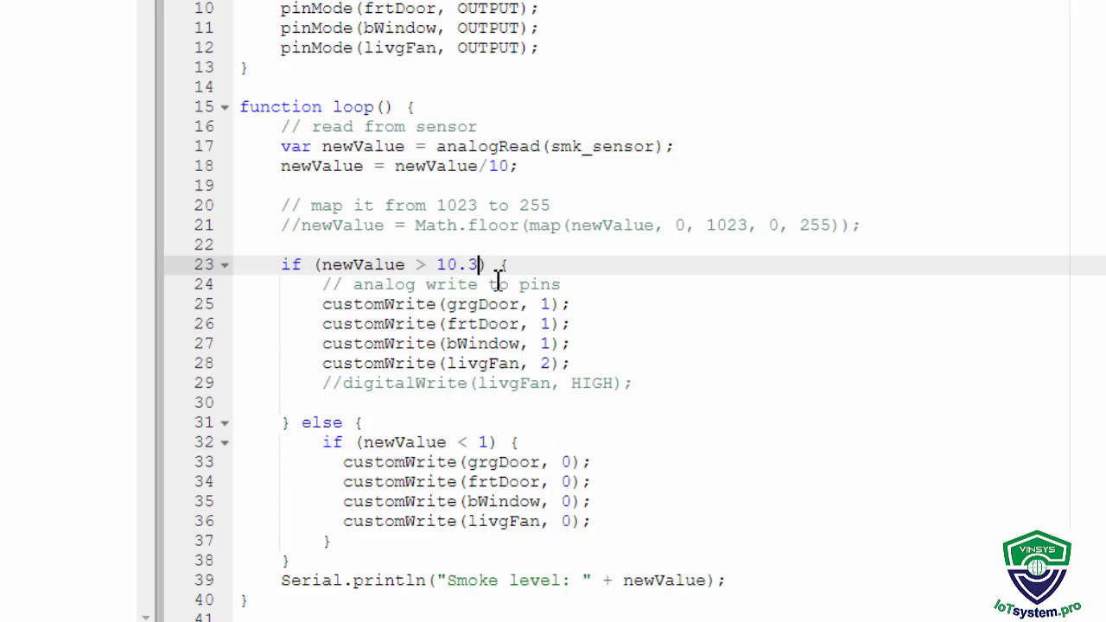
pyautogui.press('Backspace')
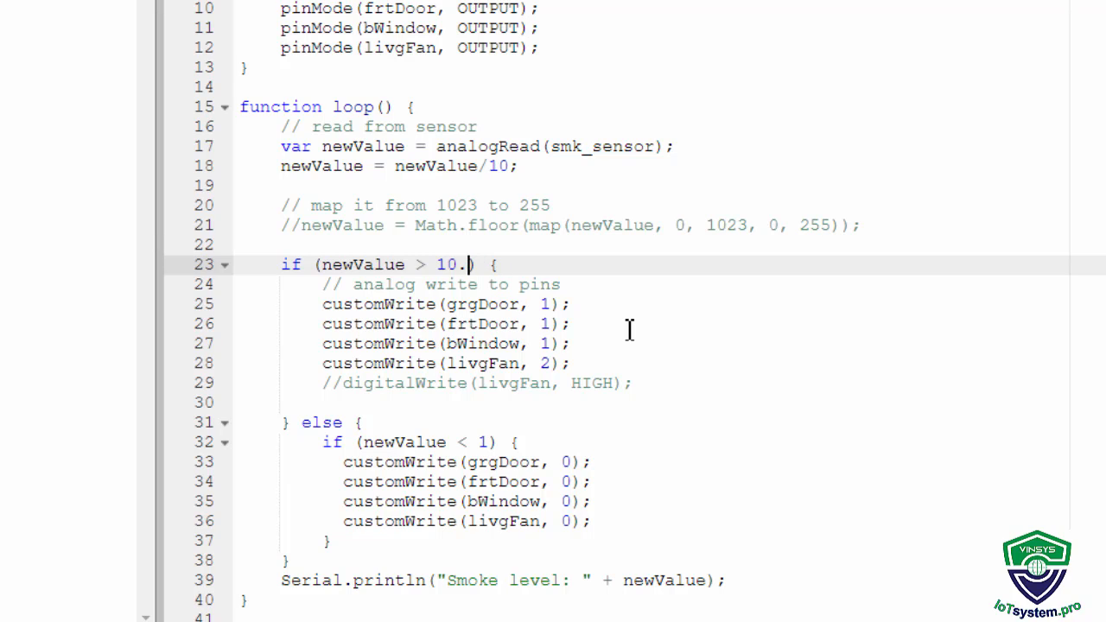
pyautogui.press('BackSpace')
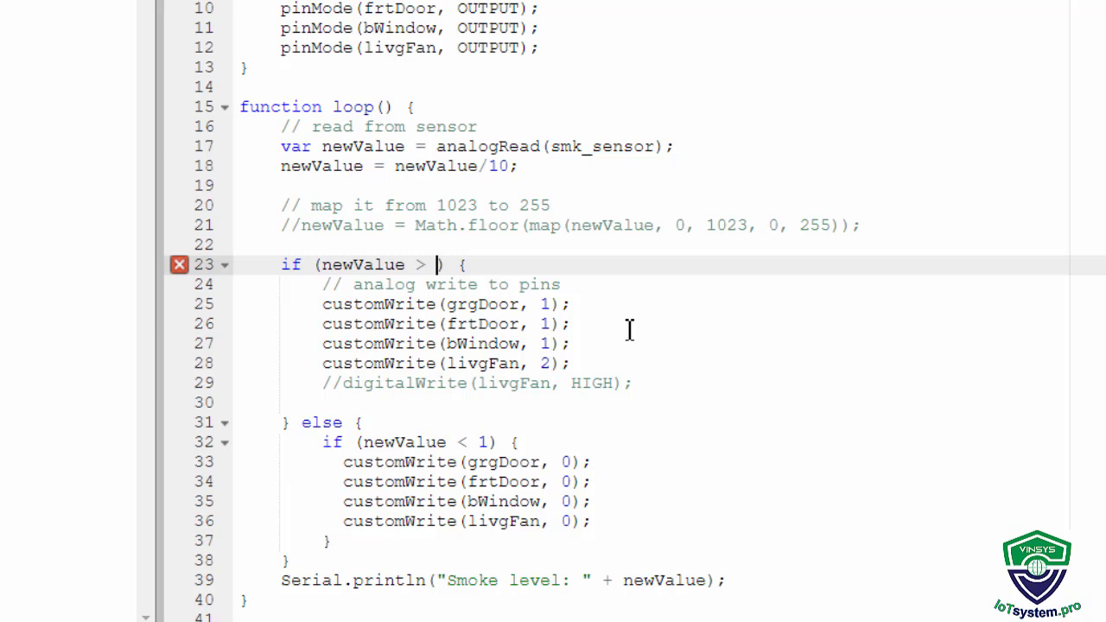
pyautogui.write('9')
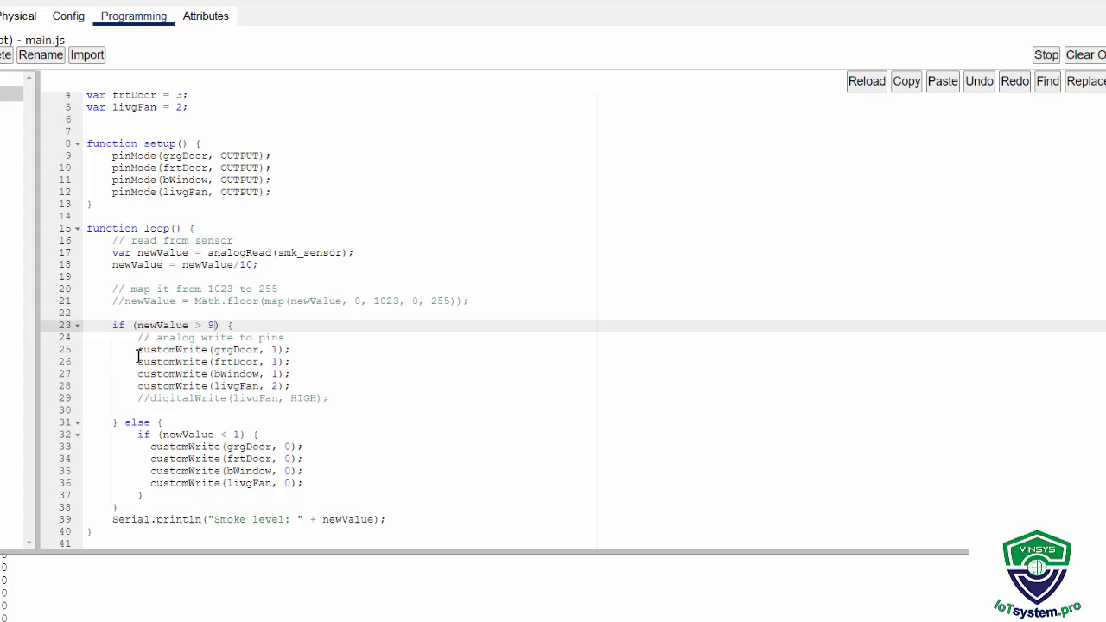
pyautogui.moveTo(139, 349); pyautogui.dragTo(297, 361)
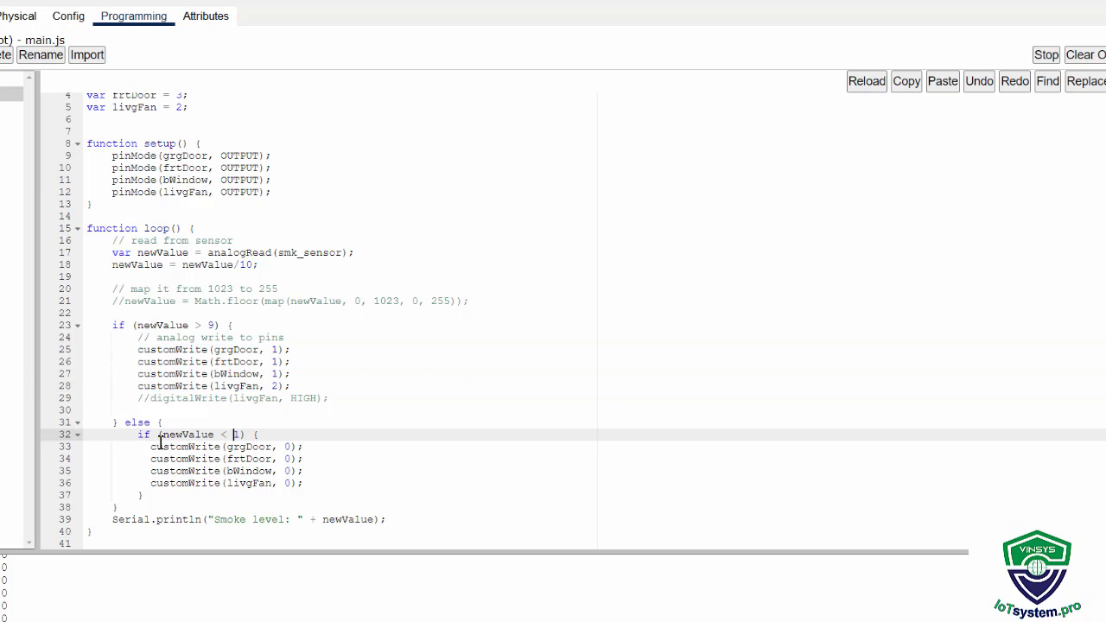
pyautogui.moveTo(270, 458)
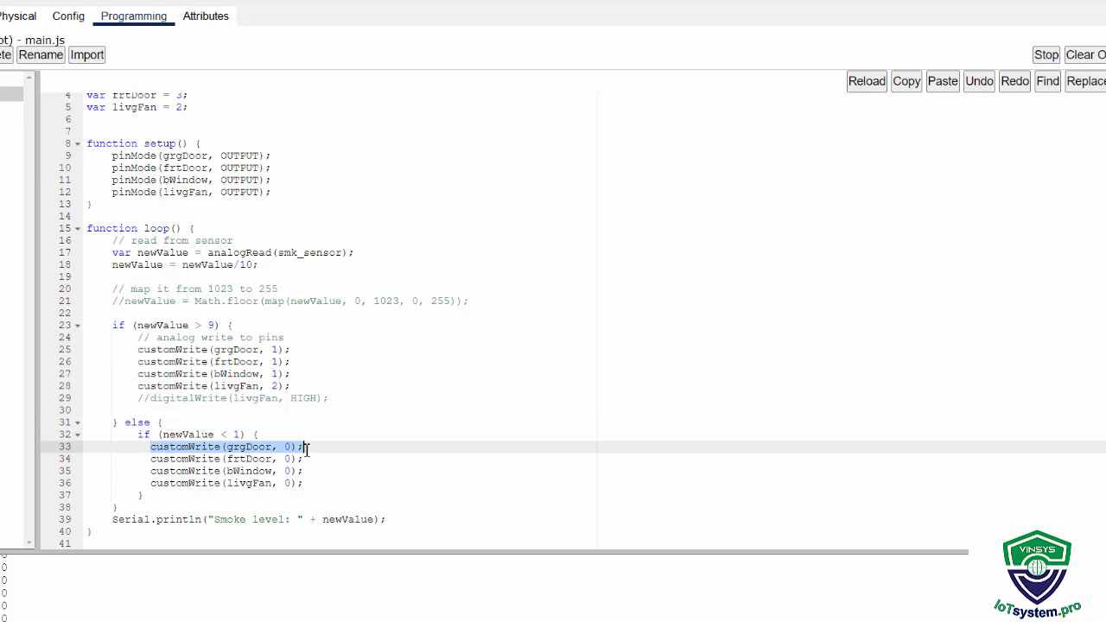
pyautogui.moveTo(304, 446); pyautogui.dragTo(287, 470)
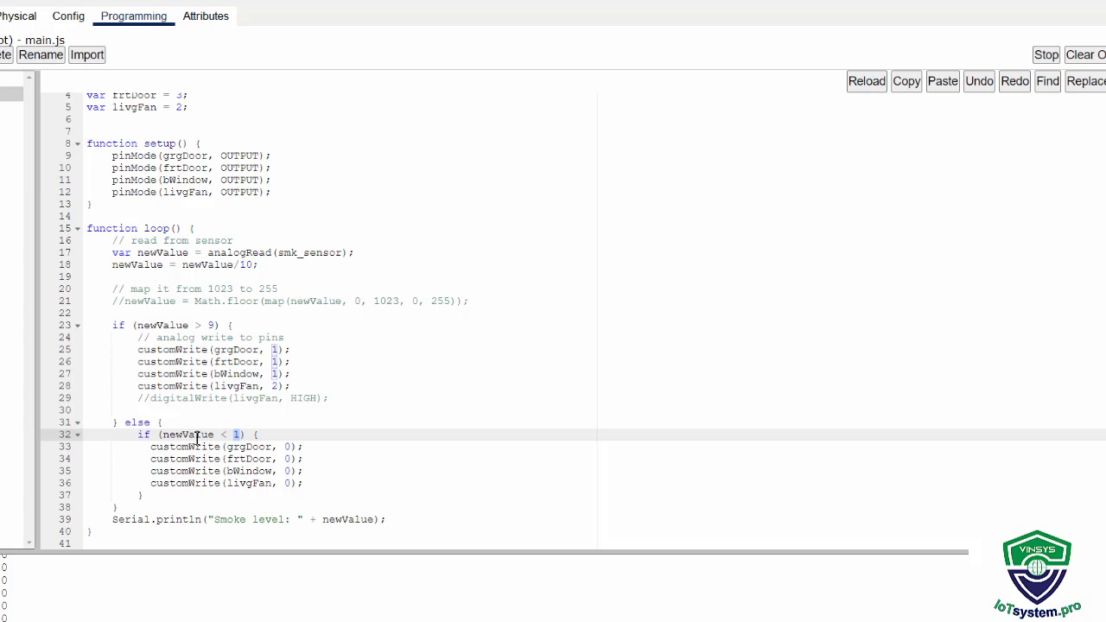
pyautogui.moveTo(182, 467)
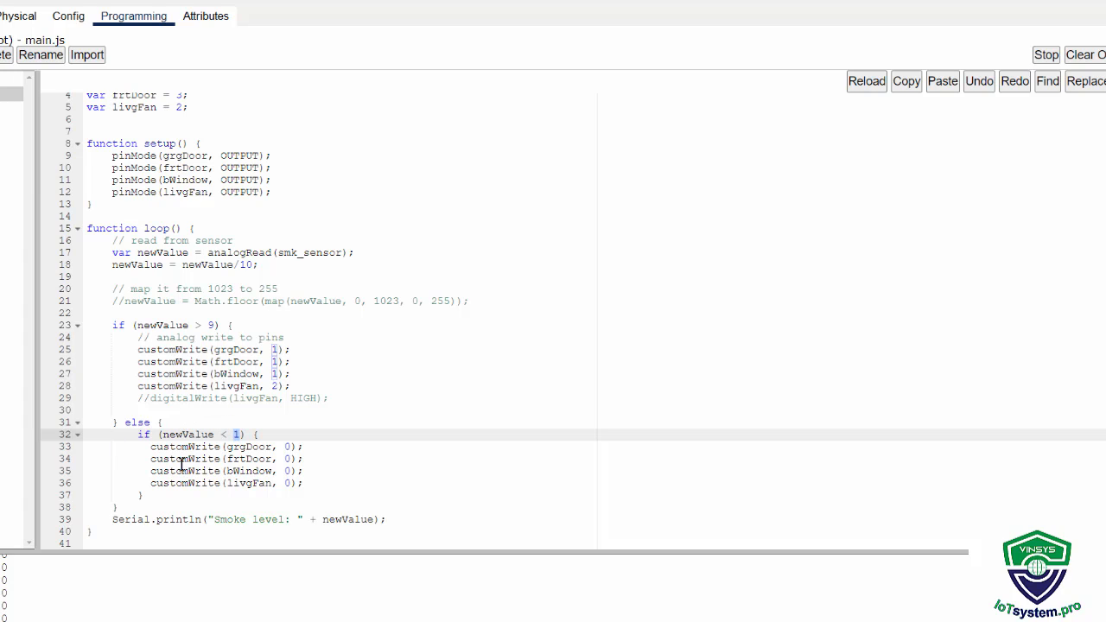
pyautogui.moveTo(360, 389)
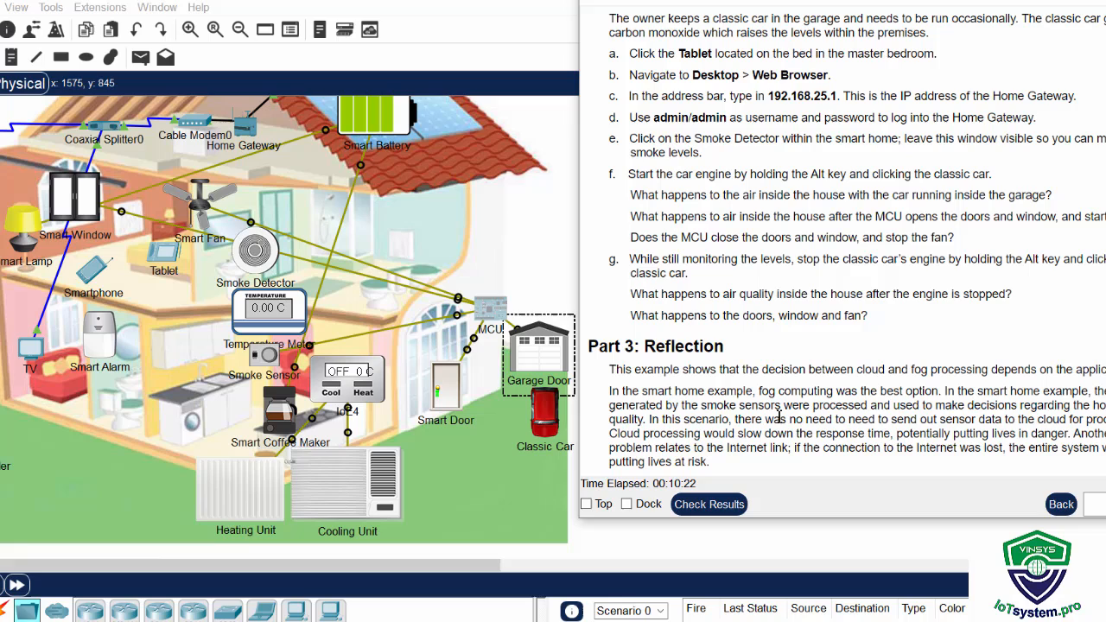
pyautogui.moveTo(328, 182)
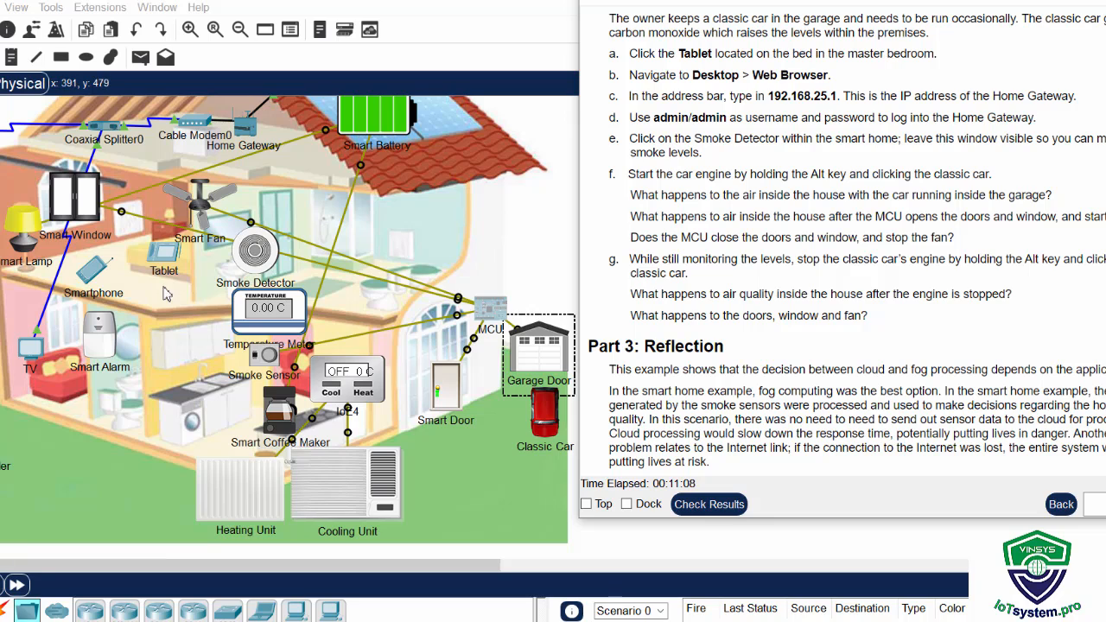
pyautogui.moveTo(175, 295)
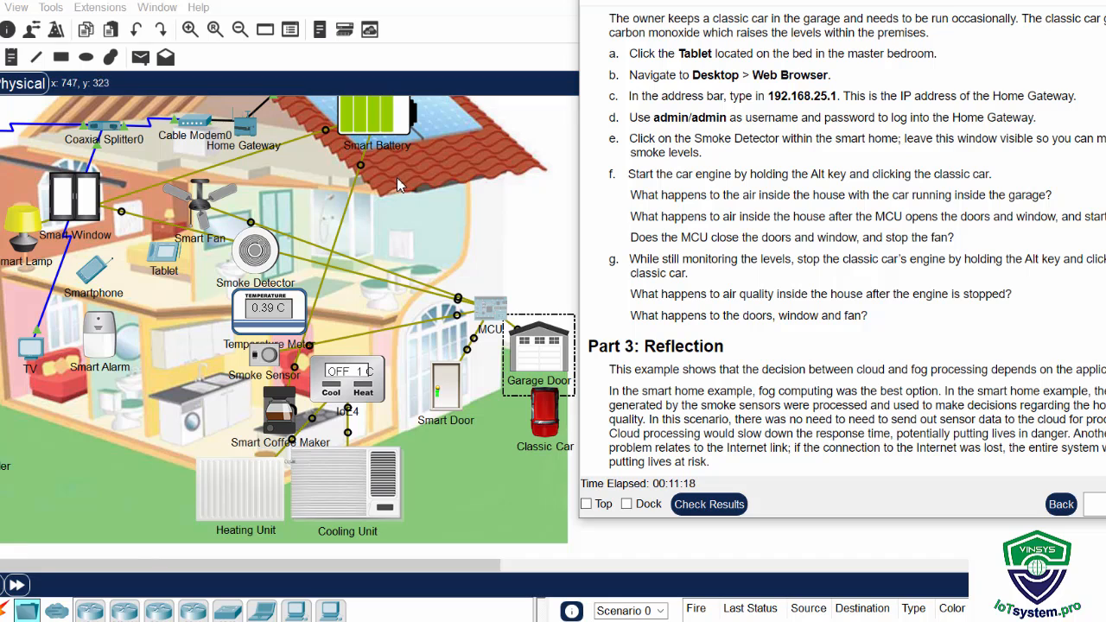
pyautogui.moveTo(406, 294)
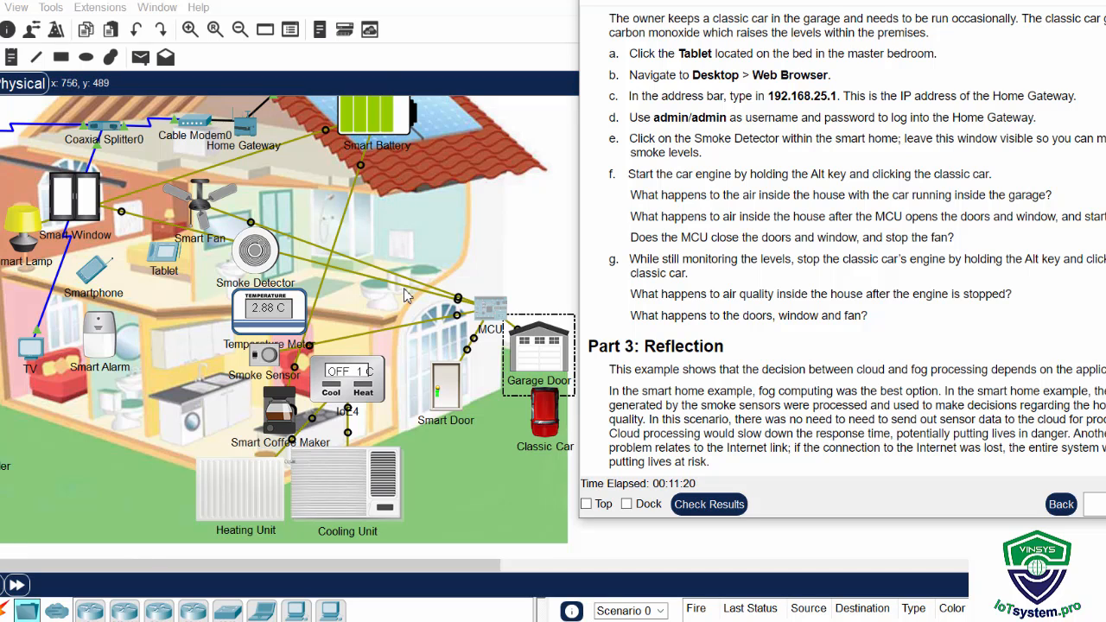